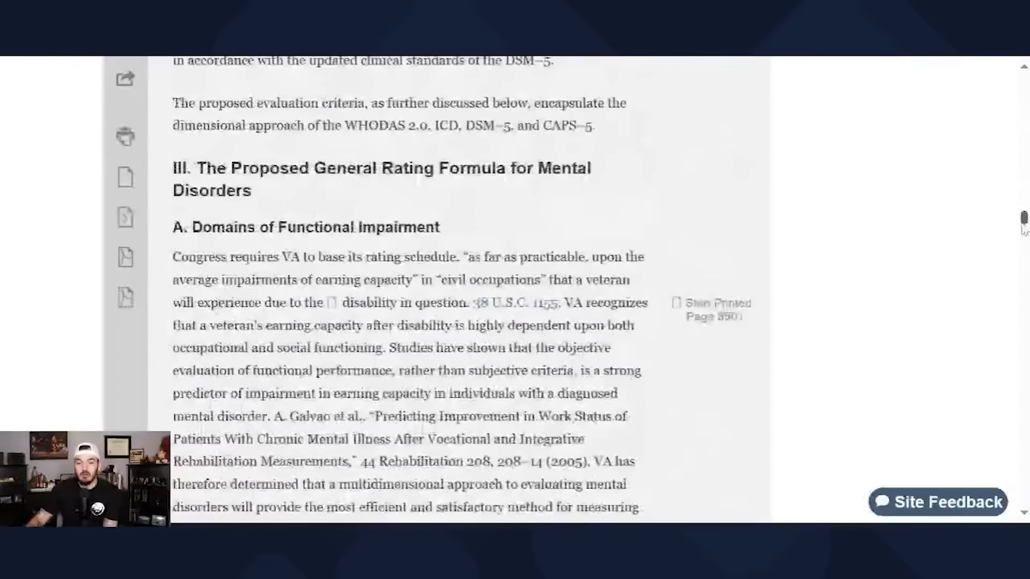
# Step: Bring the General Rating Formula for Mental Disorders table into view and highlight its first row
pyautogui.scroll(-3)
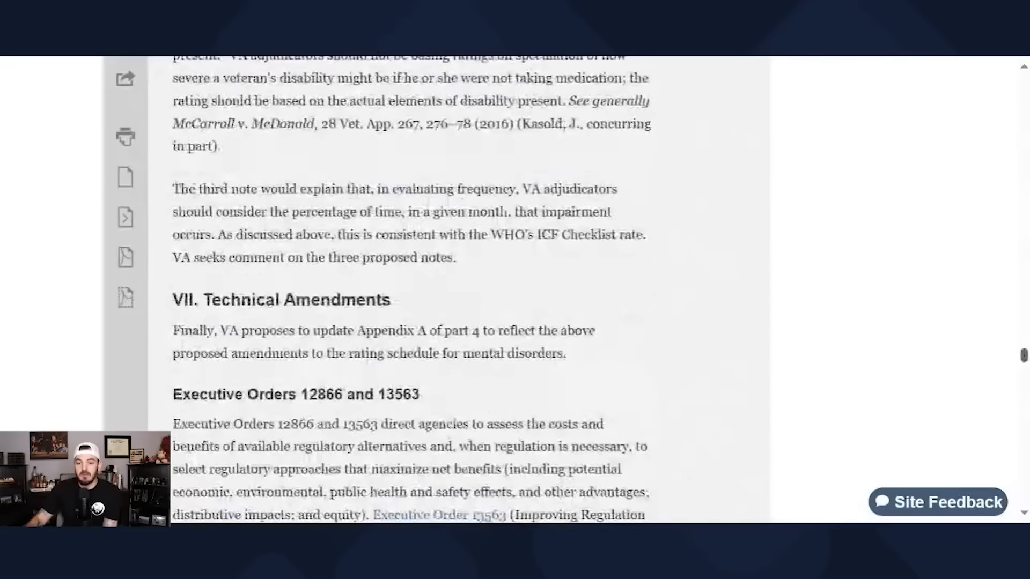
pyautogui.scroll(-3)
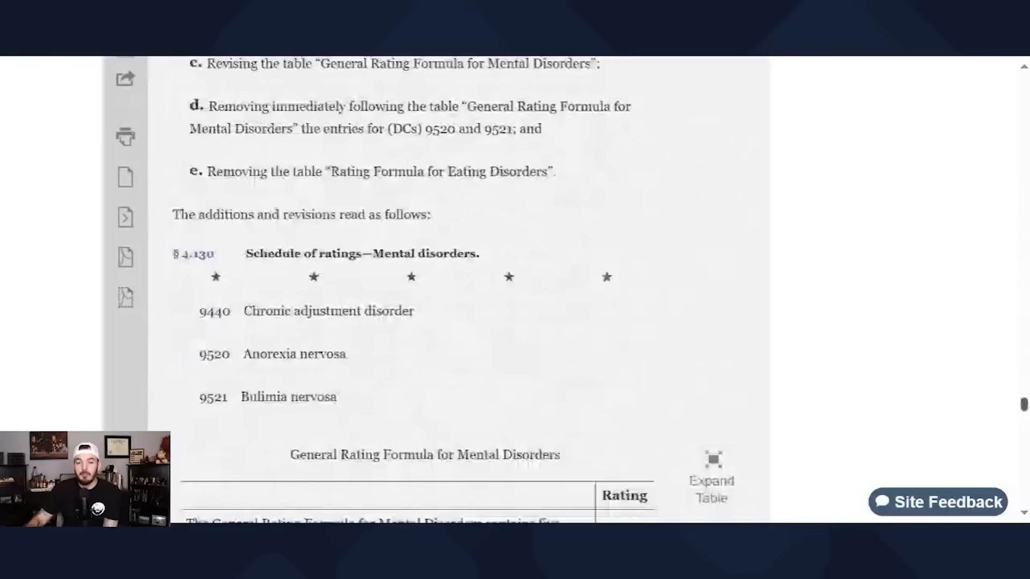
pyautogui.scroll(-3)
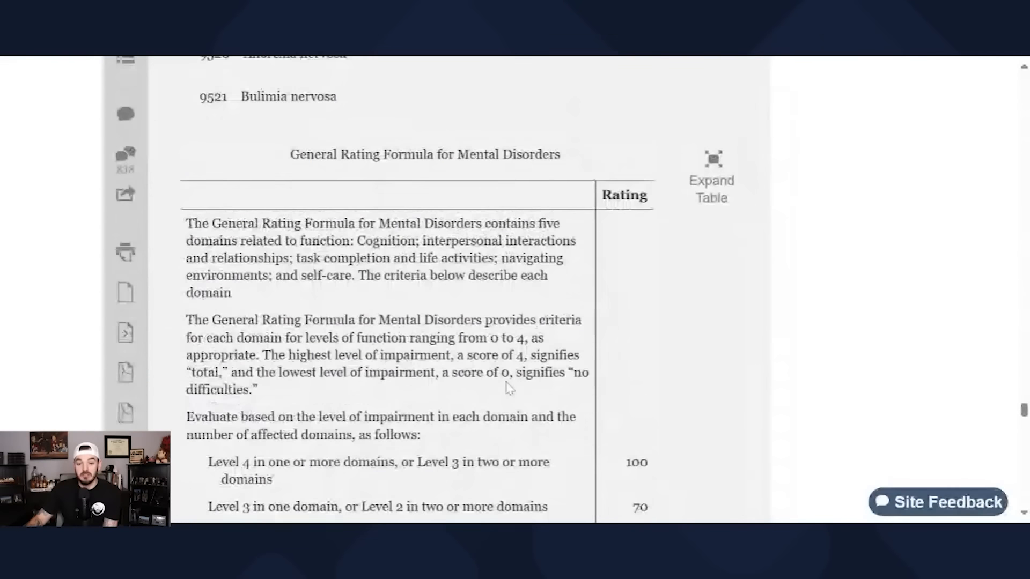
pyautogui.scroll(-3)
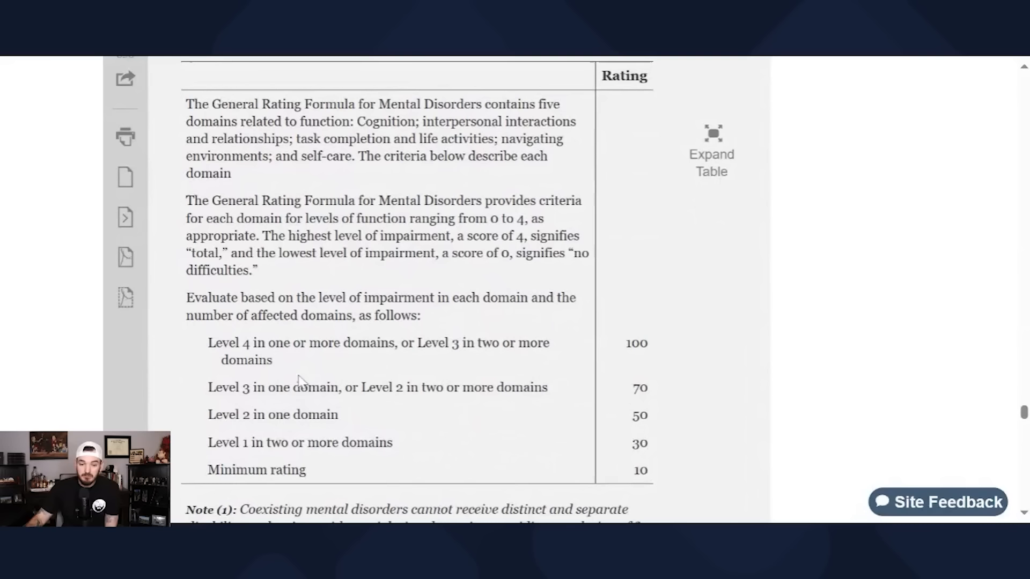
pyautogui.moveTo(347, 369)
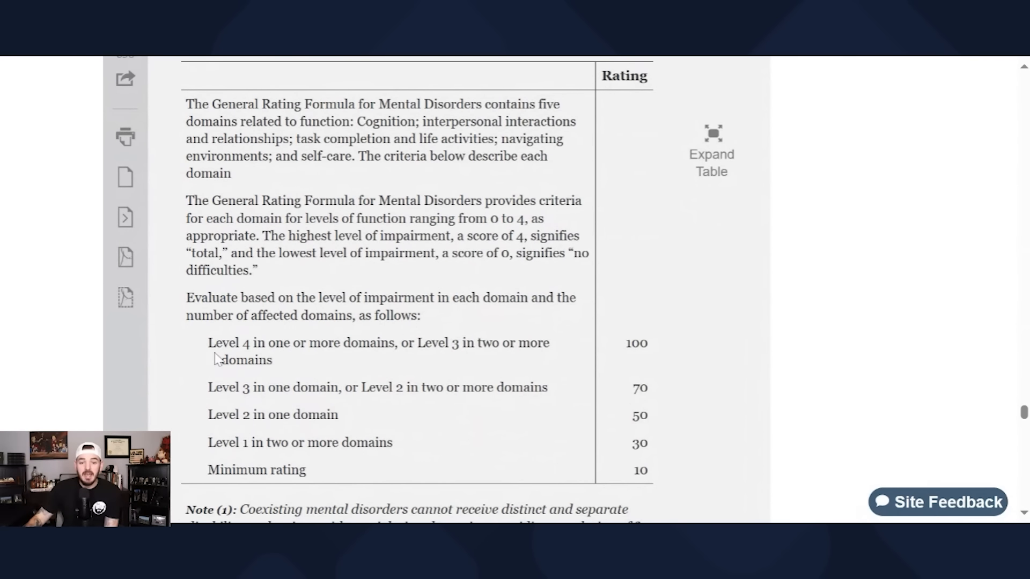
pyautogui.moveTo(209, 343); pyautogui.dragTo(433, 342)
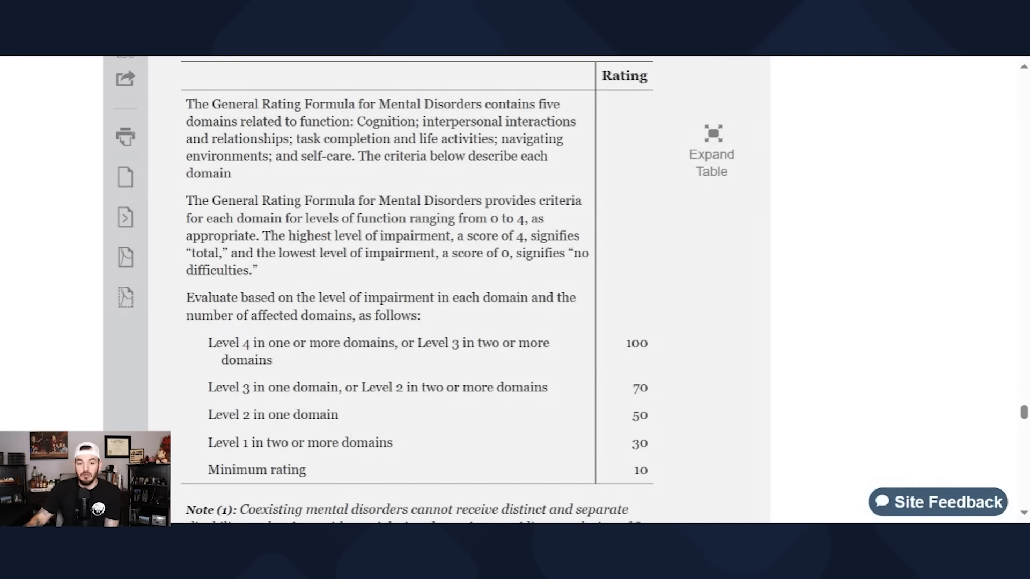
# Step: Highlight the Level 4 and 'Level 3 in two or more domains' phrases of the 100 rating row, then the next row
pyautogui.doubleClick(637, 344)
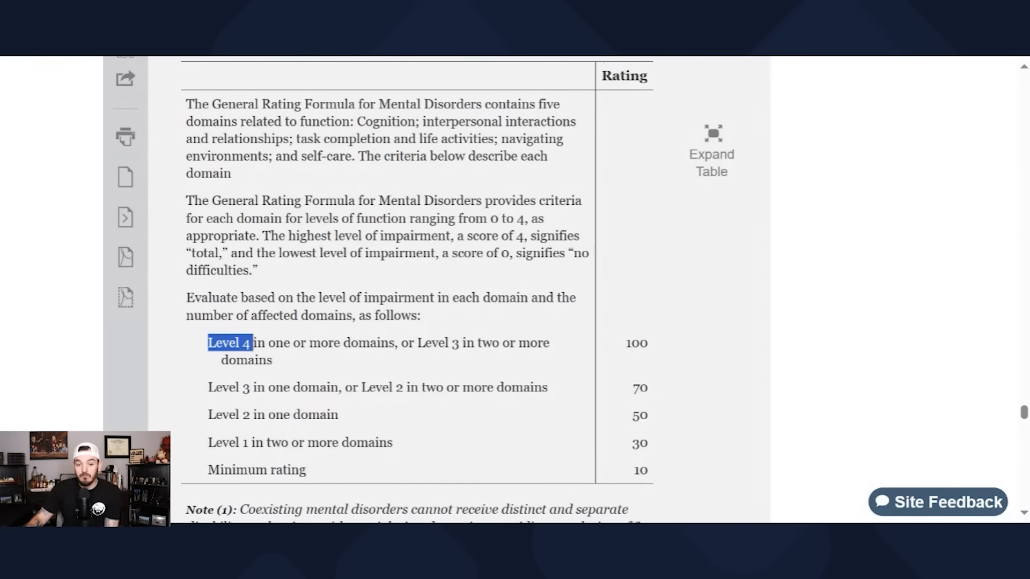
pyautogui.moveTo(252, 342); pyautogui.dragTo(303, 343)
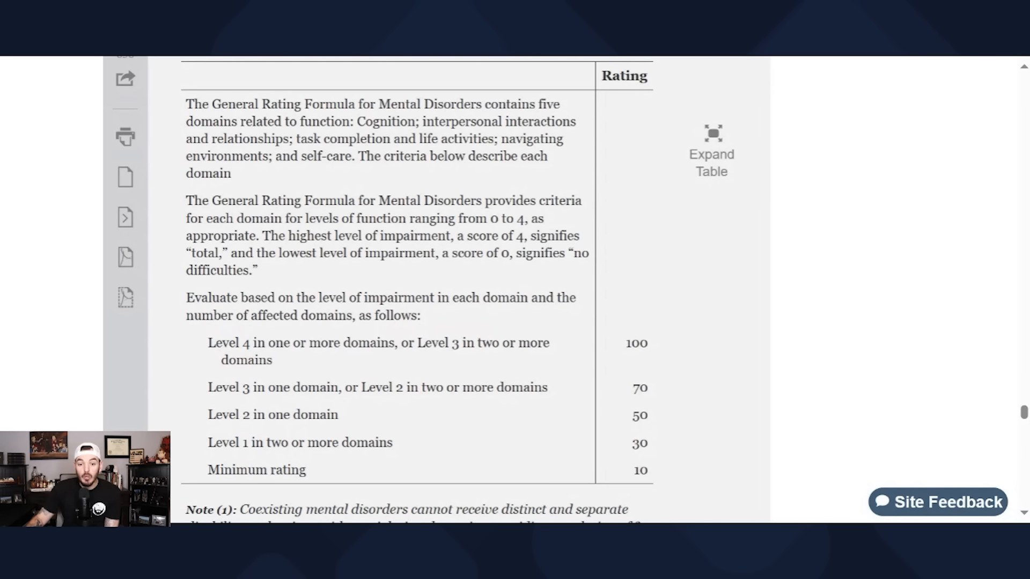
pyautogui.moveTo(415, 344); pyautogui.dragTo(548, 344)
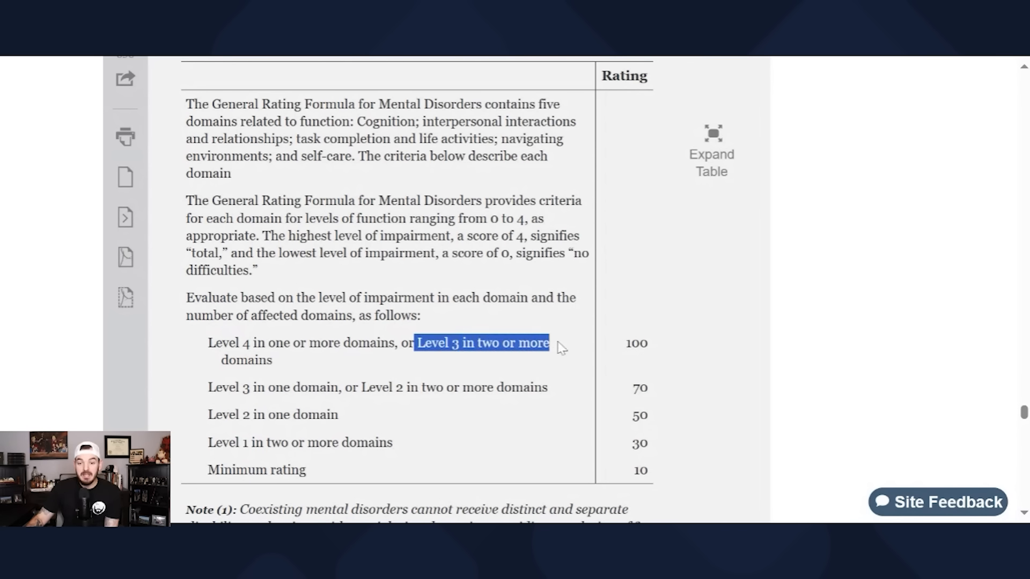
pyautogui.moveTo(548, 343); pyautogui.dragTo(271, 361)
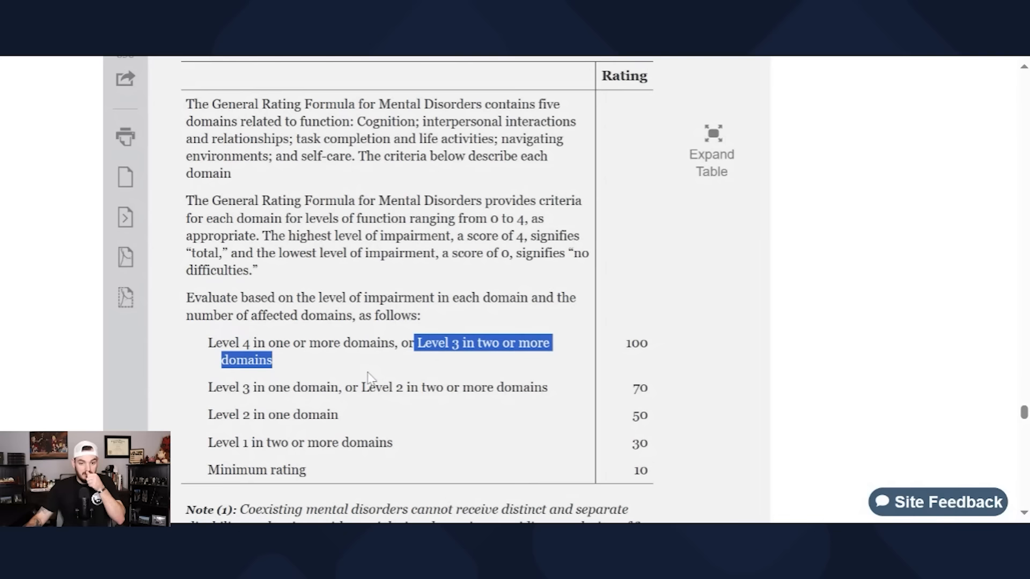
pyautogui.click(369, 378)
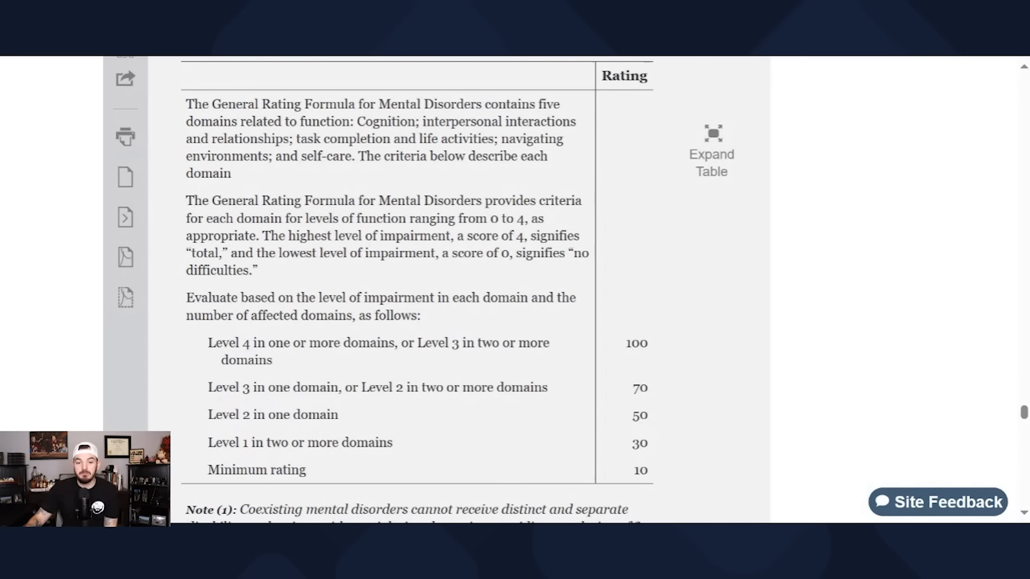
pyautogui.moveTo(242, 387); pyautogui.dragTo(317, 387)
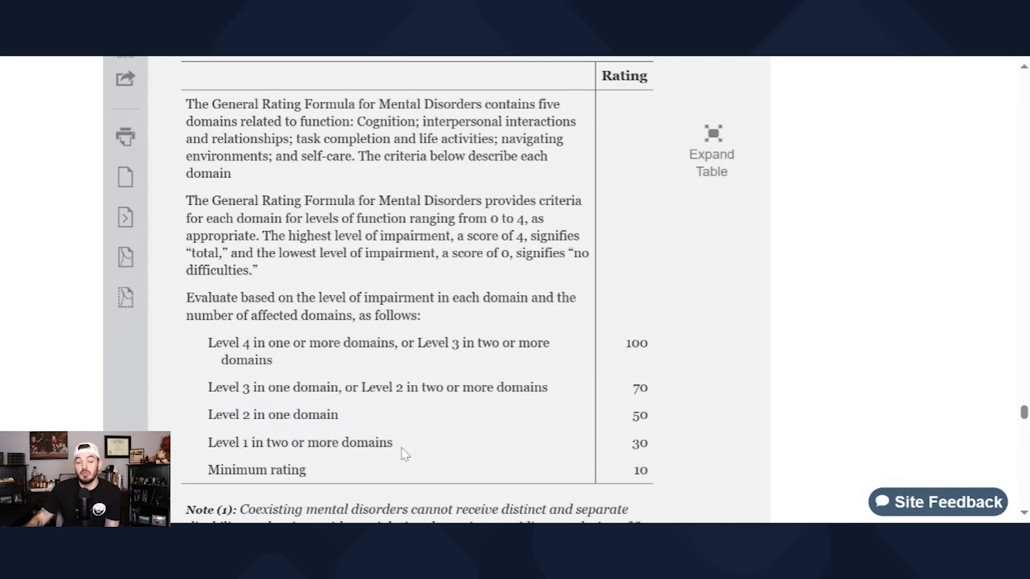
pyautogui.moveTo(360, 487)
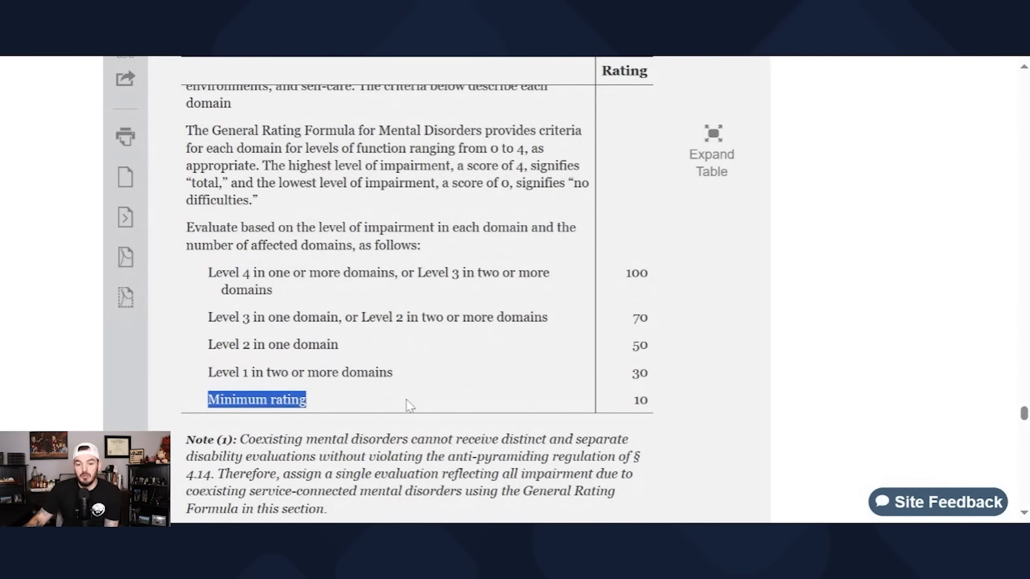
# Step: Reach the per-domain criteria table and highlight the Cognition domain name
pyautogui.scroll(-3)
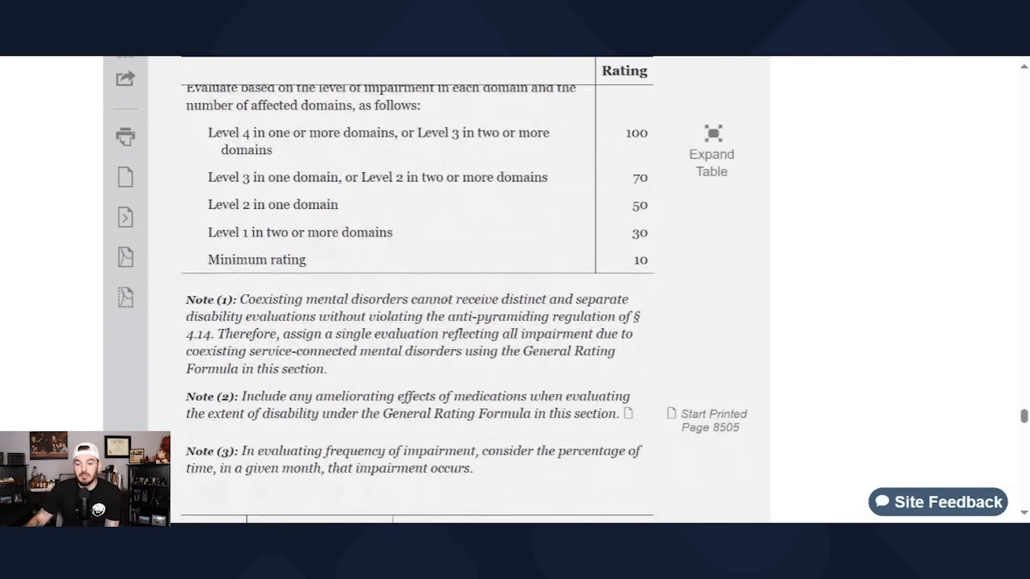
pyautogui.scroll(-3)
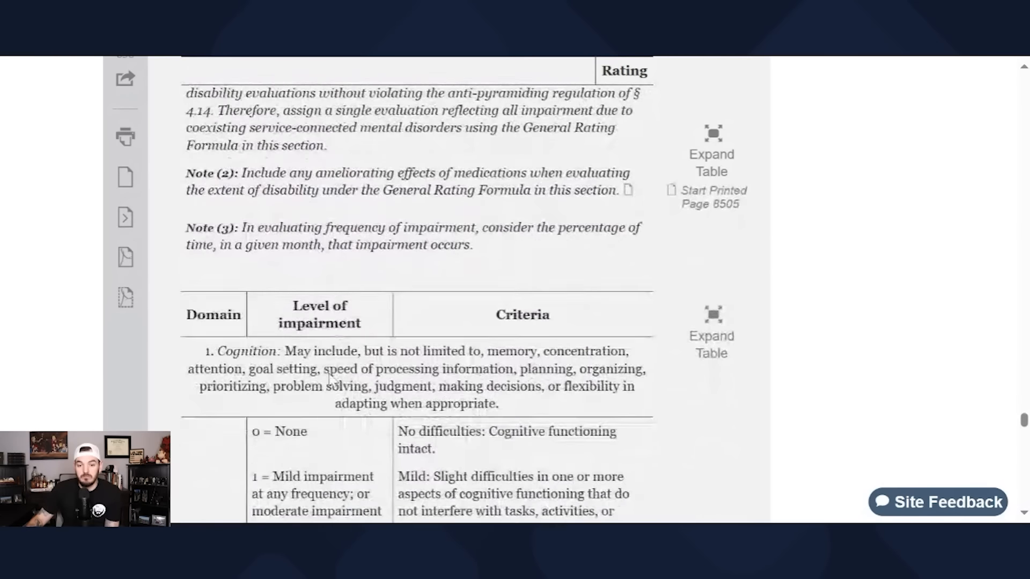
pyautogui.scroll(-3)
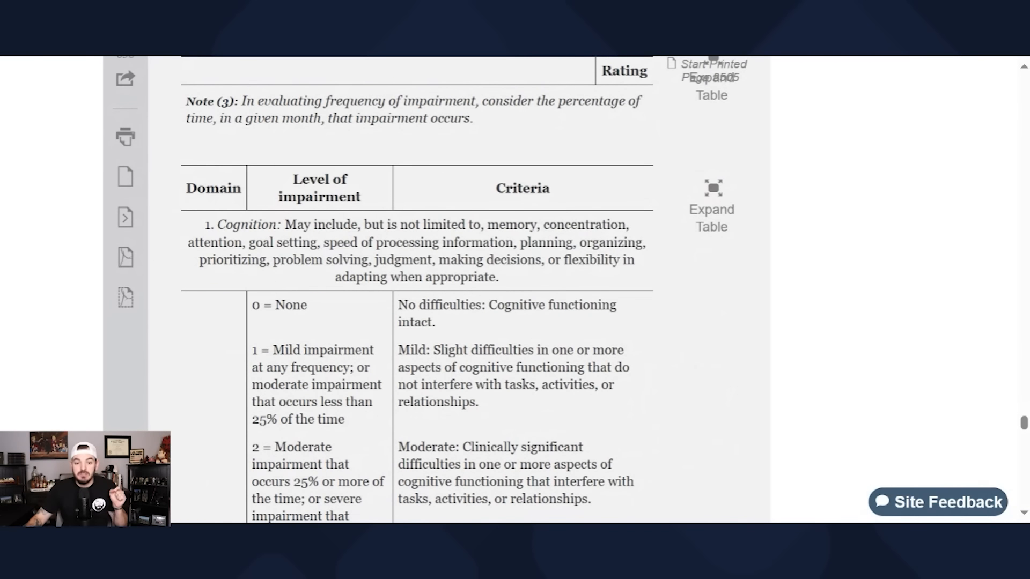
pyautogui.doubleClick(213, 187)
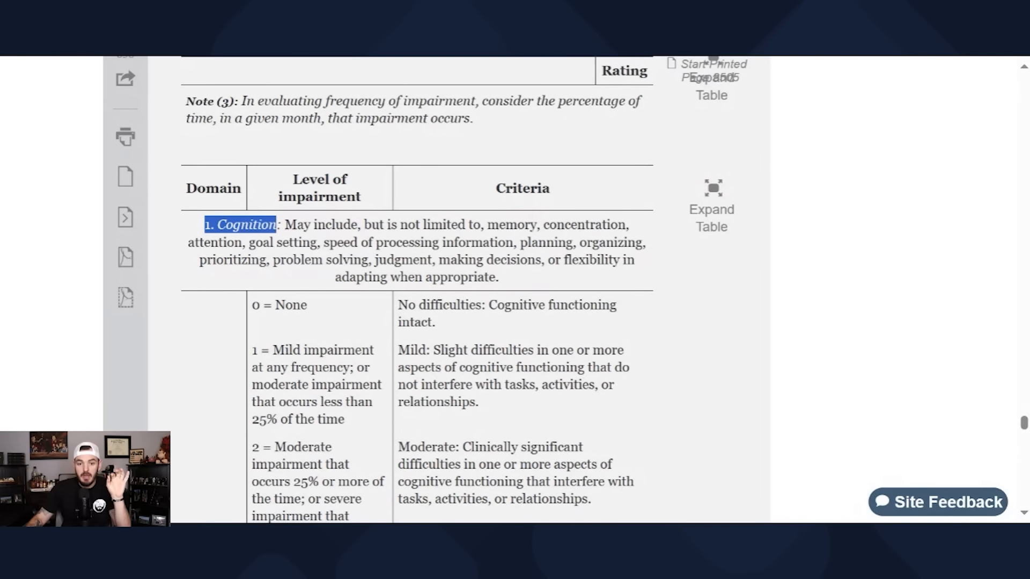
# Step: Highlight the Cognition definition's 'but is not limited to' and its list of cognitive abilities, then move down
pyautogui.moveTo(283, 224); pyautogui.dragTo(498, 277)
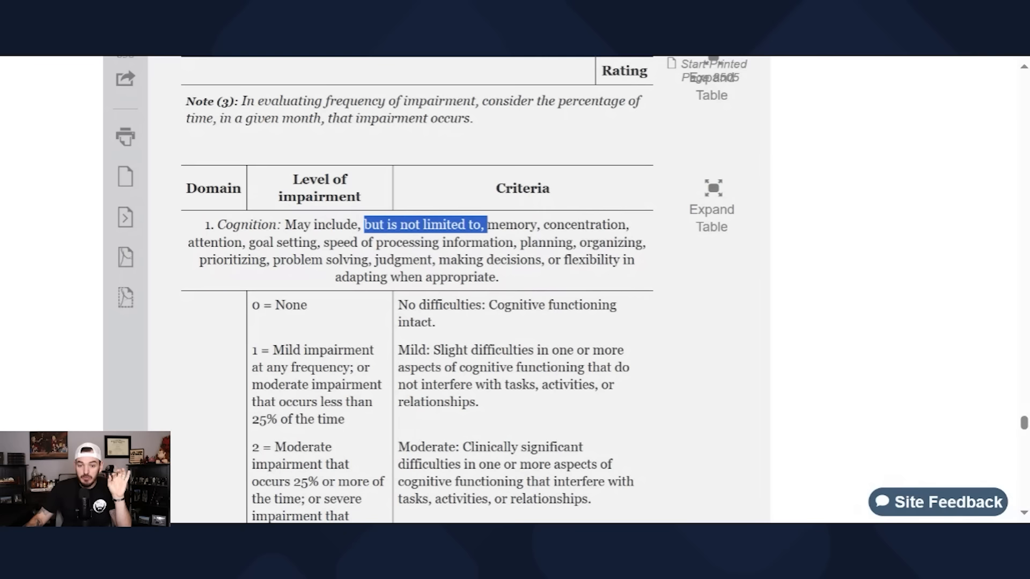
pyautogui.moveTo(487, 225); pyautogui.dragTo(523, 243)
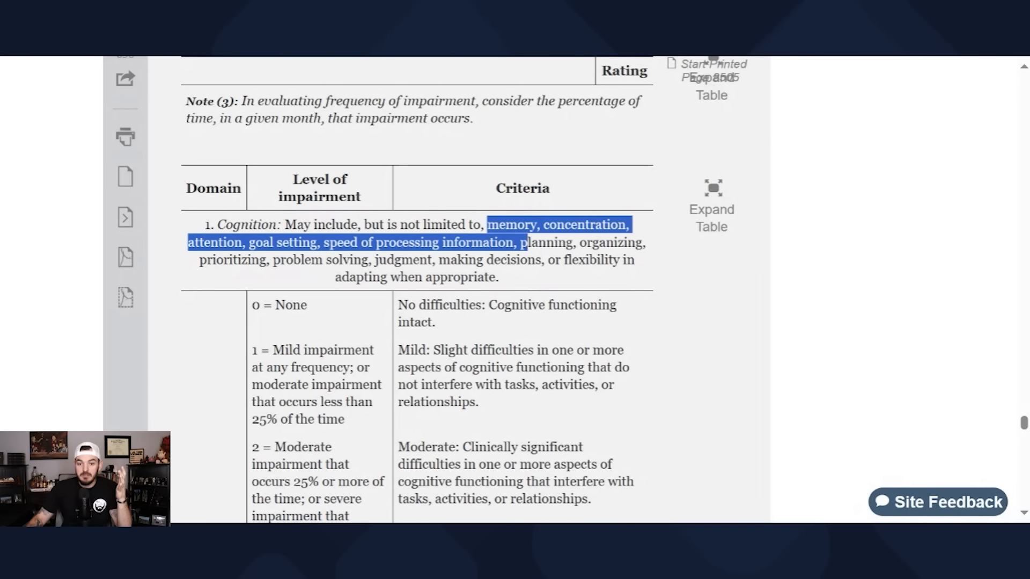
pyautogui.moveTo(525, 241); pyautogui.dragTo(498, 277)
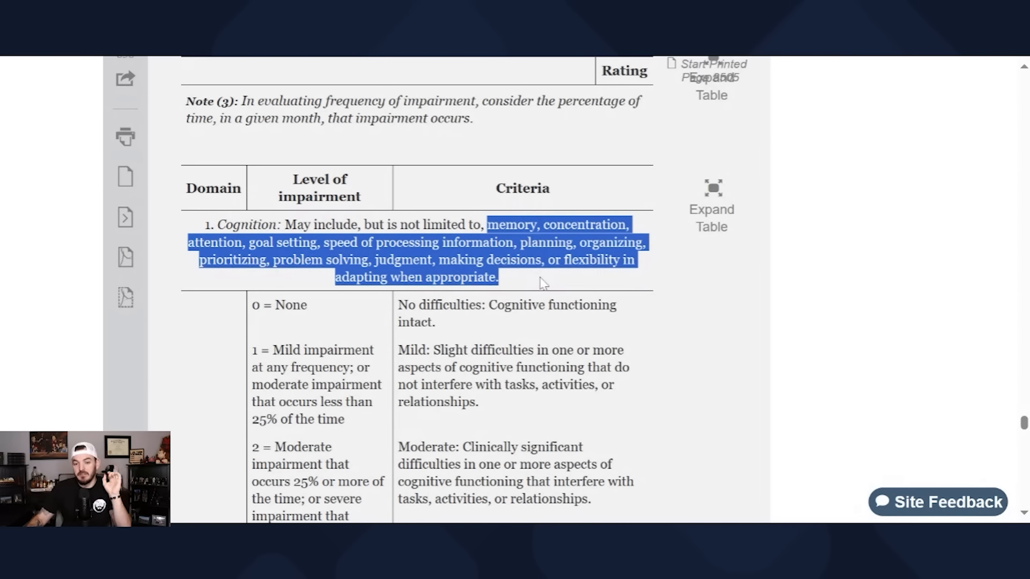
pyautogui.moveTo(536, 288)
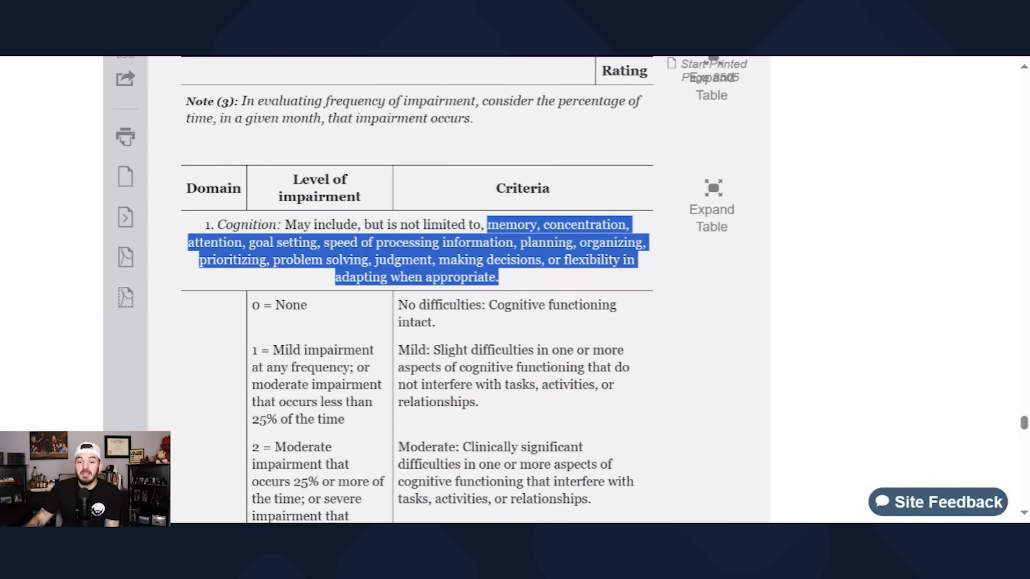
pyautogui.moveTo(520, 283)
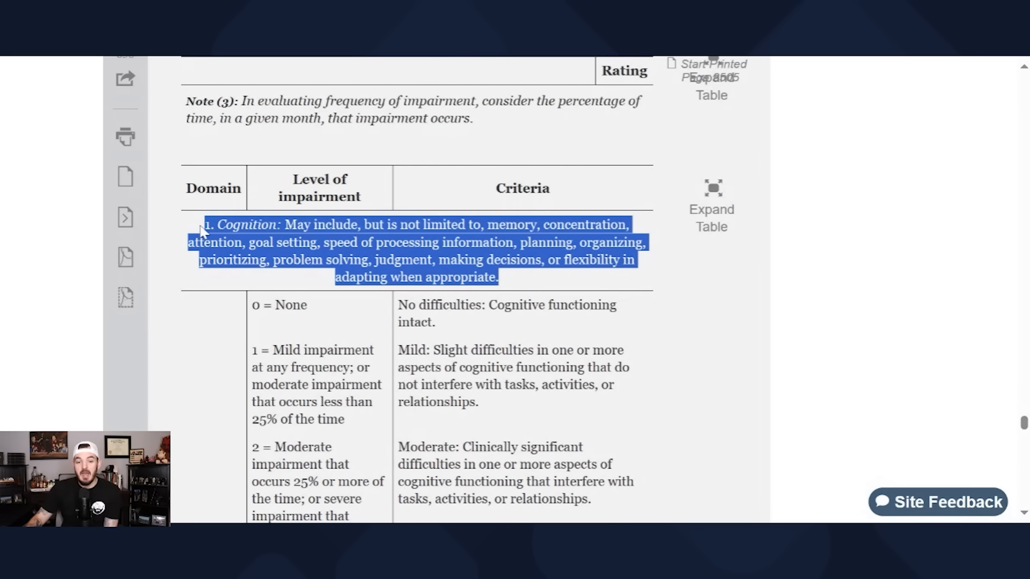
pyautogui.moveTo(292, 367)
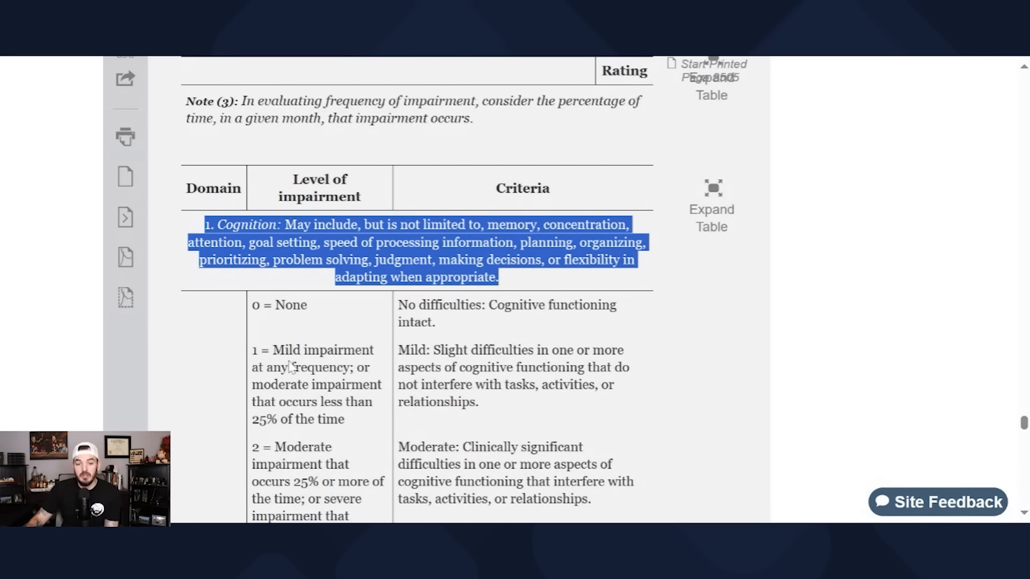
pyautogui.click(297, 366)
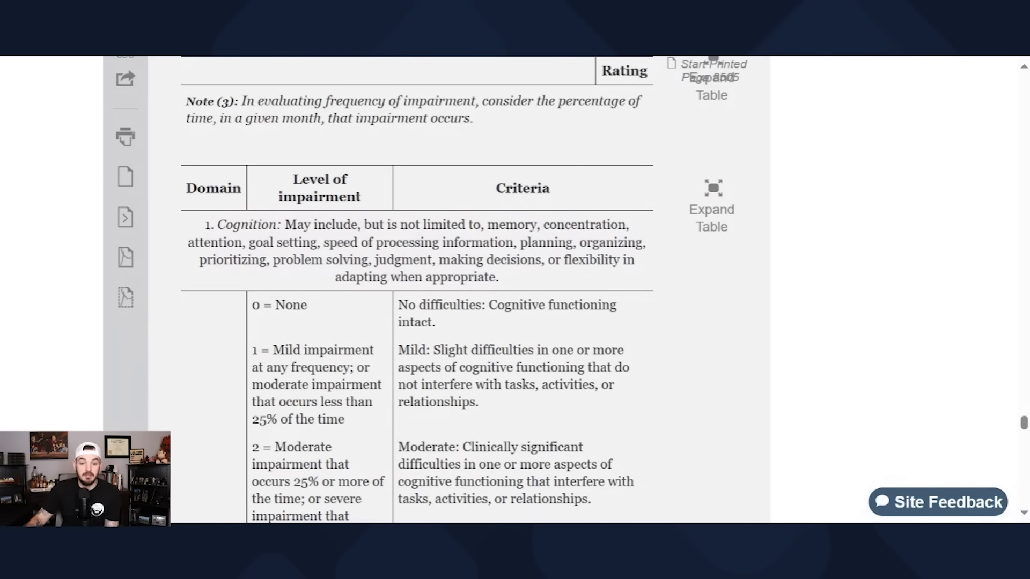
pyautogui.scroll(-3)
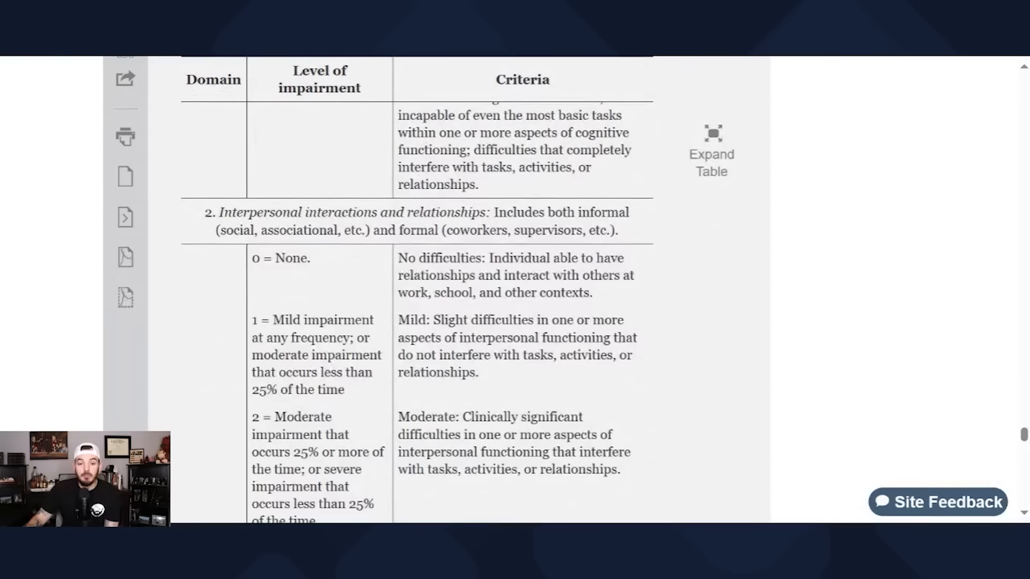
# Step: Highlight the Interpersonal interactions and relationships definition, then move to its impairment levels 0 through 3
pyautogui.moveTo(218, 213); pyautogui.dragTo(444, 213)
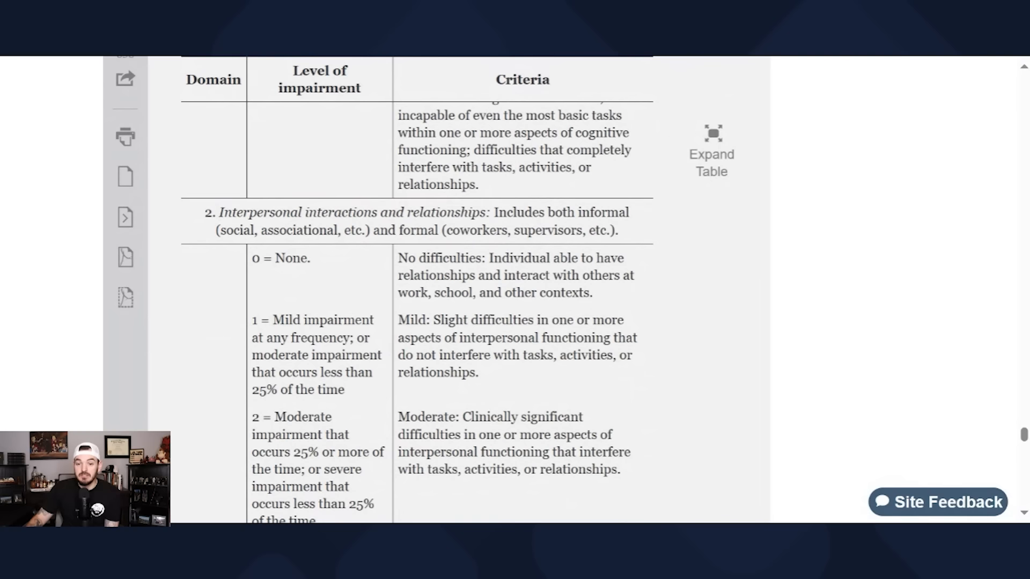
pyautogui.moveTo(494, 212); pyautogui.dragTo(322, 229)
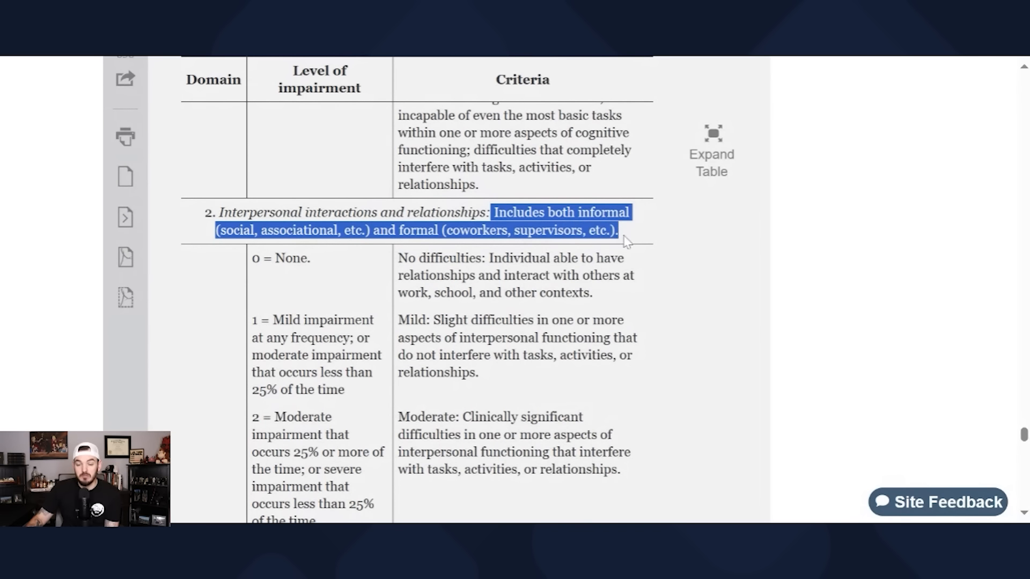
pyautogui.click(625, 243)
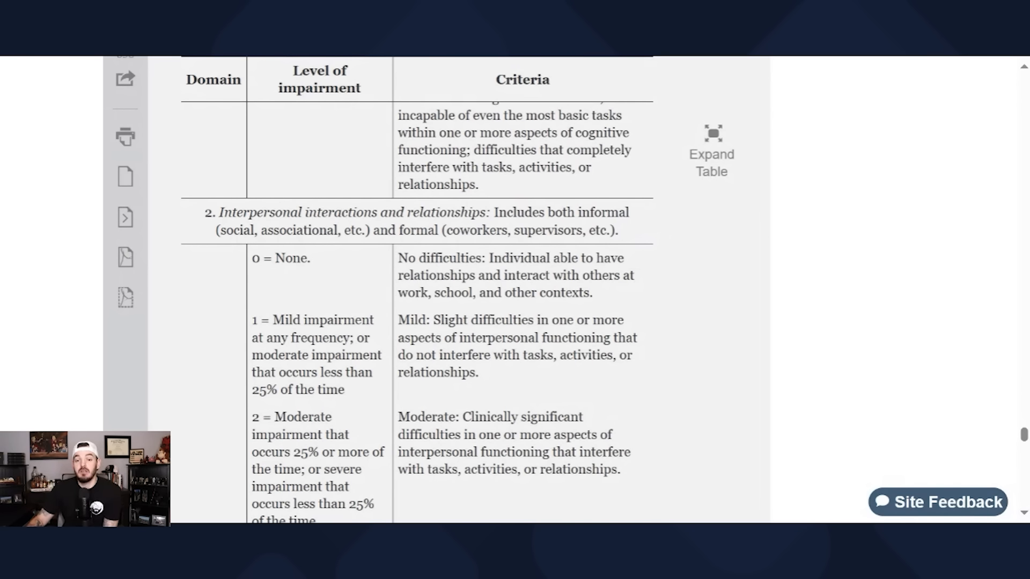
pyautogui.moveTo(642, 247)
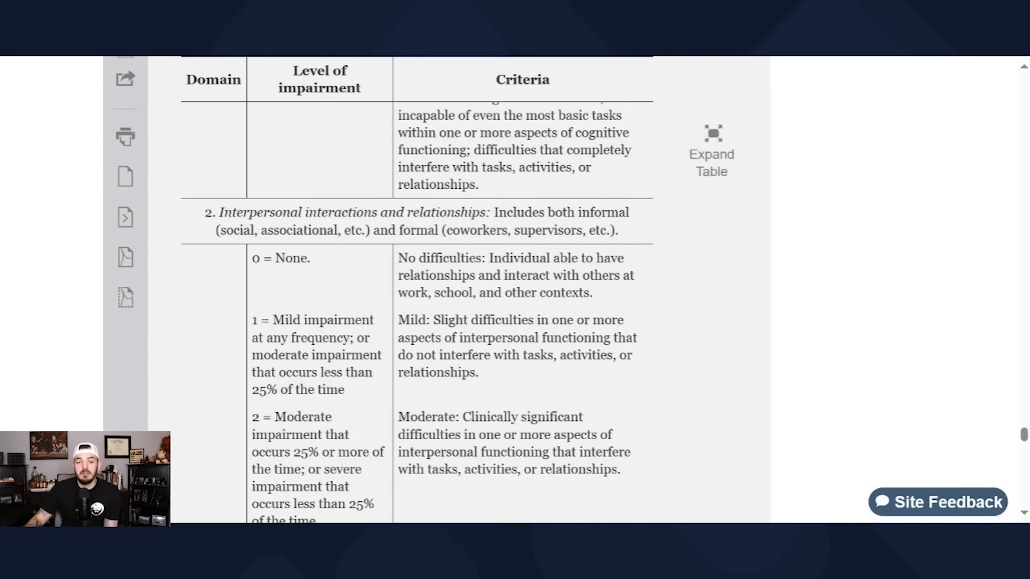
pyautogui.moveTo(206, 213); pyautogui.dragTo(618, 230)
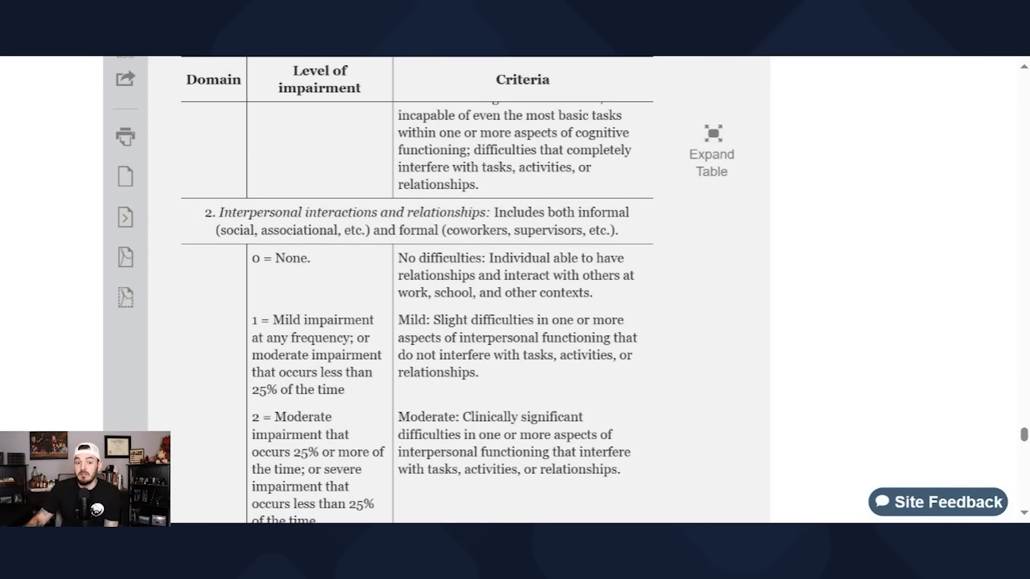
pyautogui.scroll(-3)
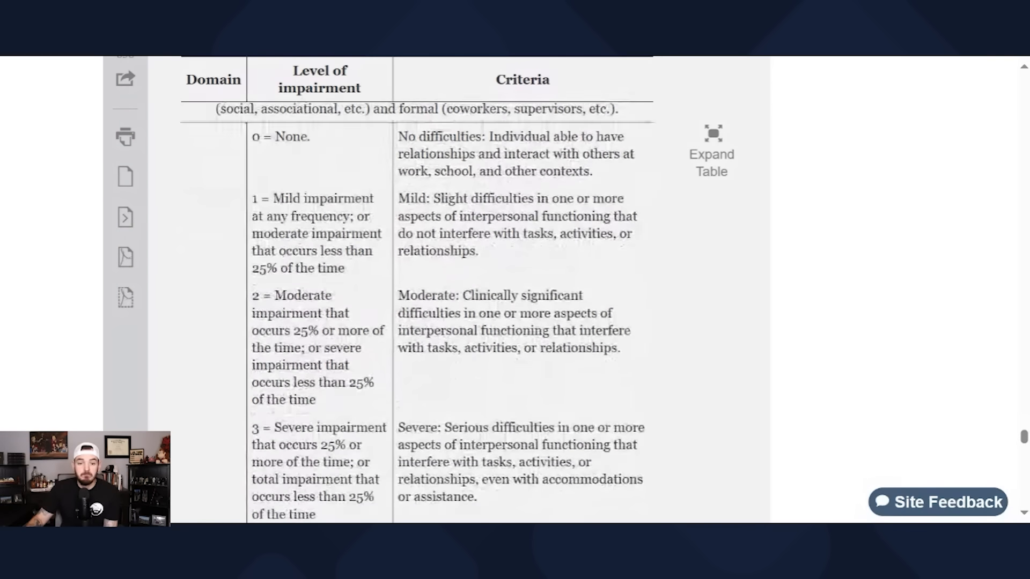
# Step: Highlight the Task completion and life activities heading and its activity description through caregiving
pyautogui.scroll(-3)
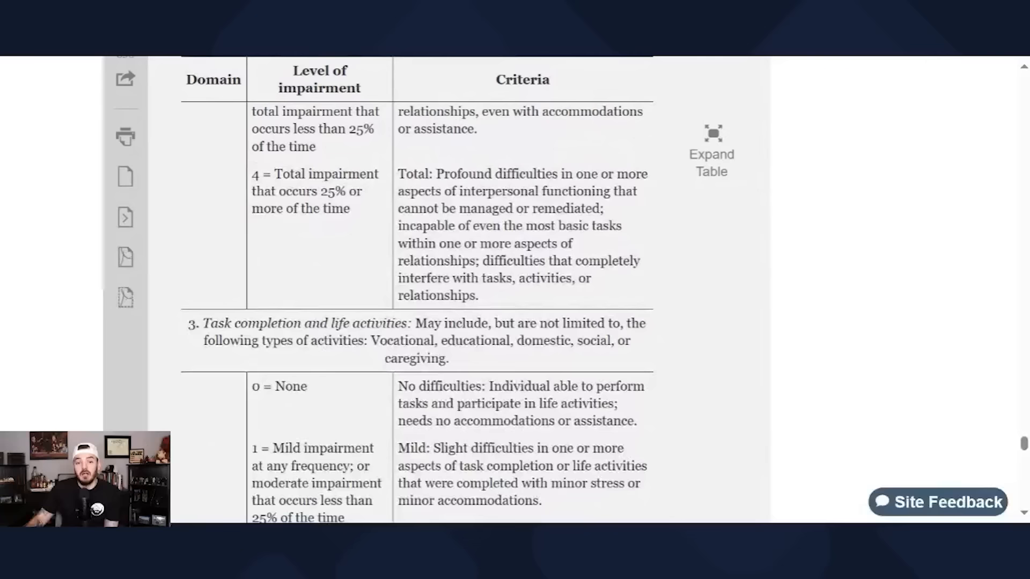
pyautogui.scroll(-3)
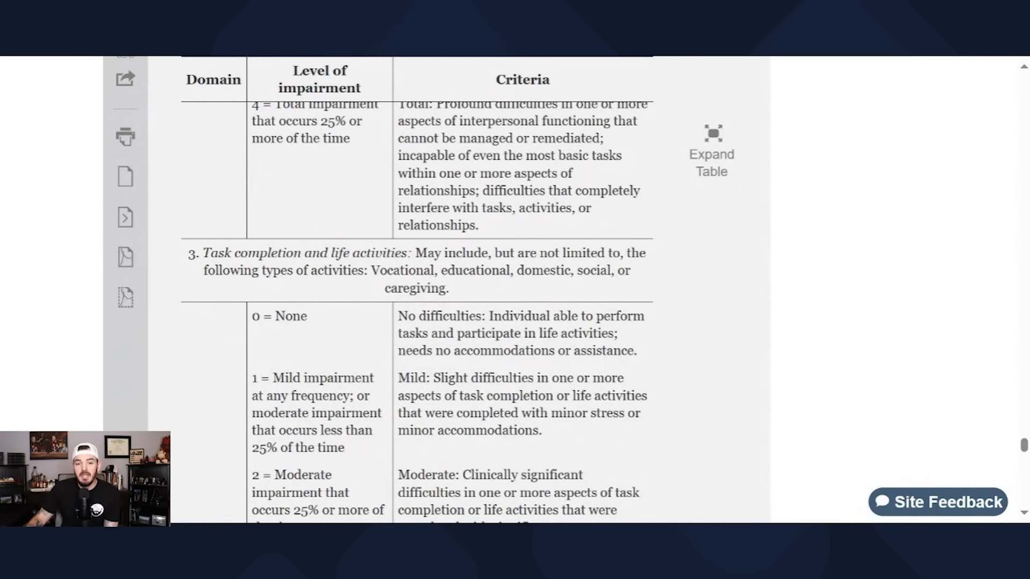
pyautogui.moveTo(203, 253); pyautogui.dragTo(330, 253)
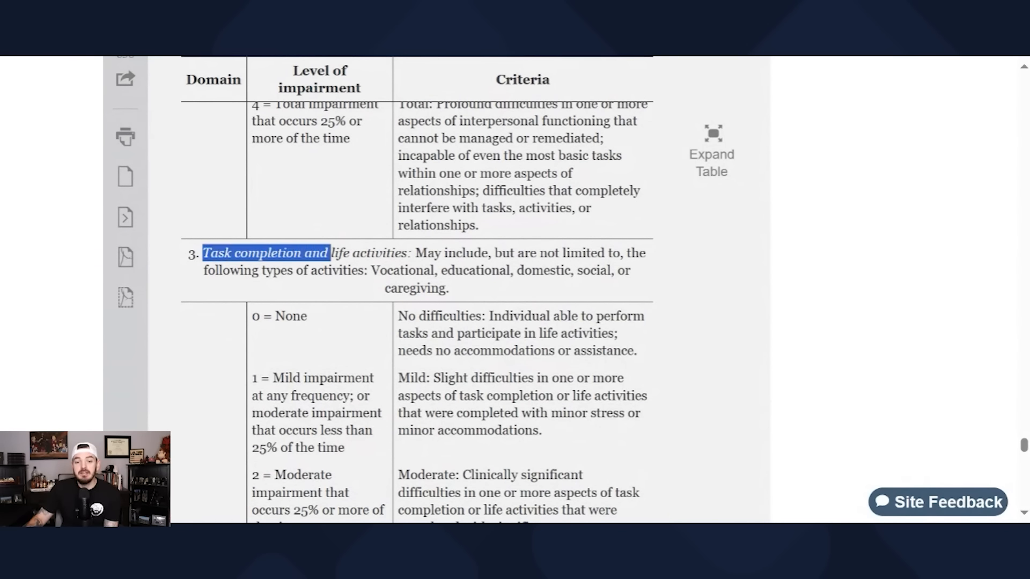
pyautogui.moveTo(331, 253); pyautogui.dragTo(411, 253)
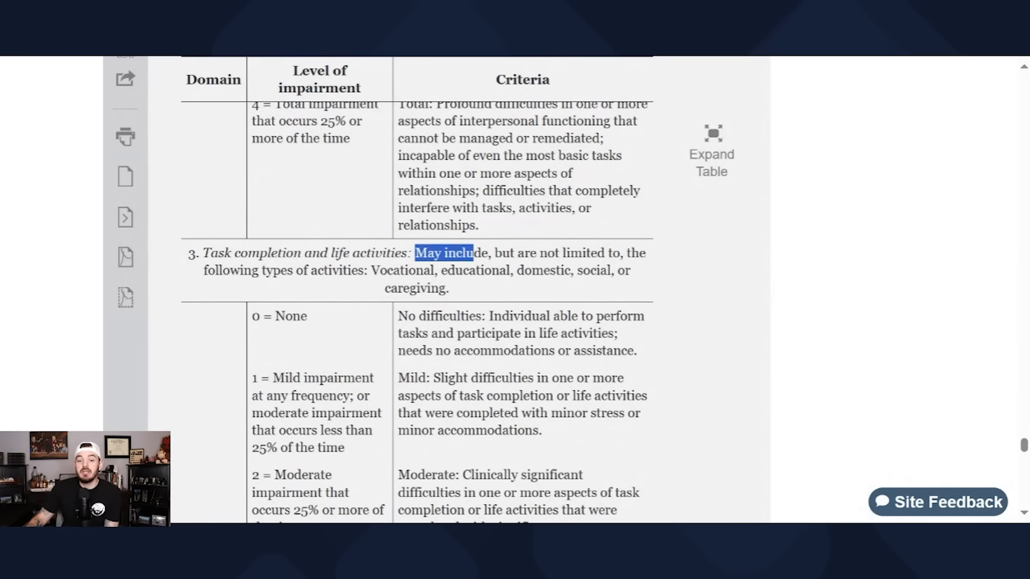
pyautogui.moveTo(473, 253); pyautogui.dragTo(644, 253)
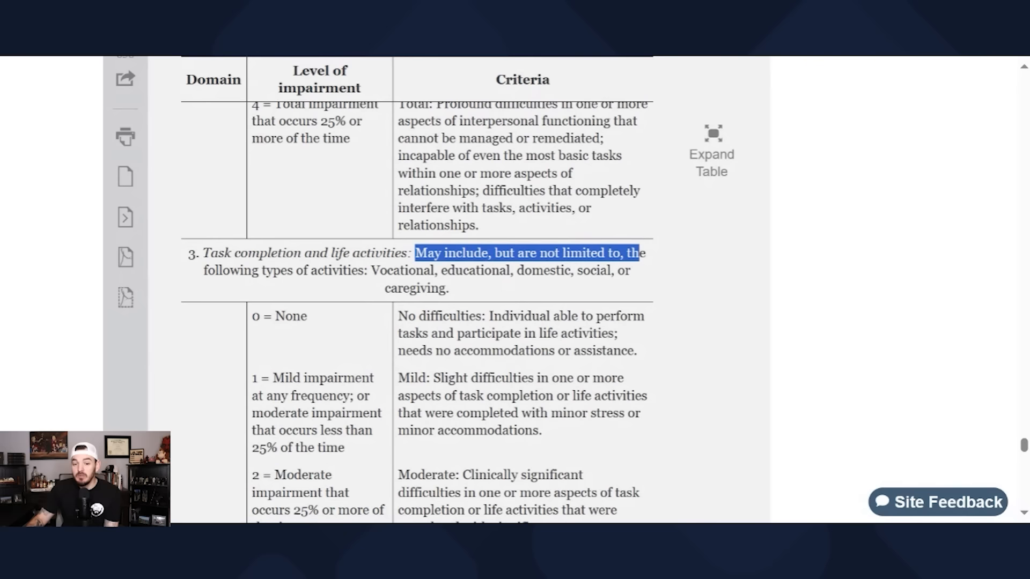
pyautogui.moveTo(637, 253); pyautogui.dragTo(545, 271)
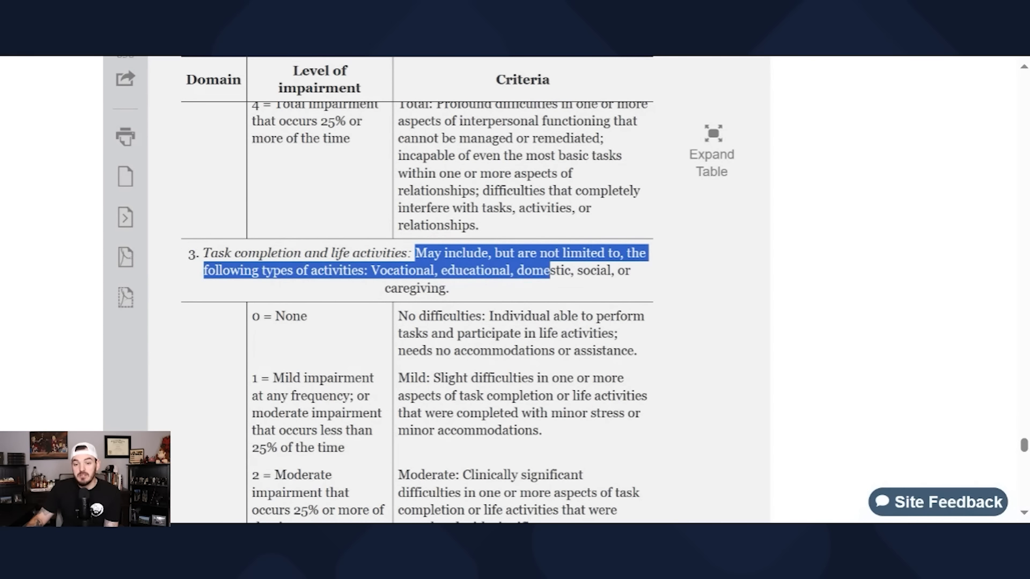
pyautogui.moveTo(545, 270); pyautogui.dragTo(449, 287)
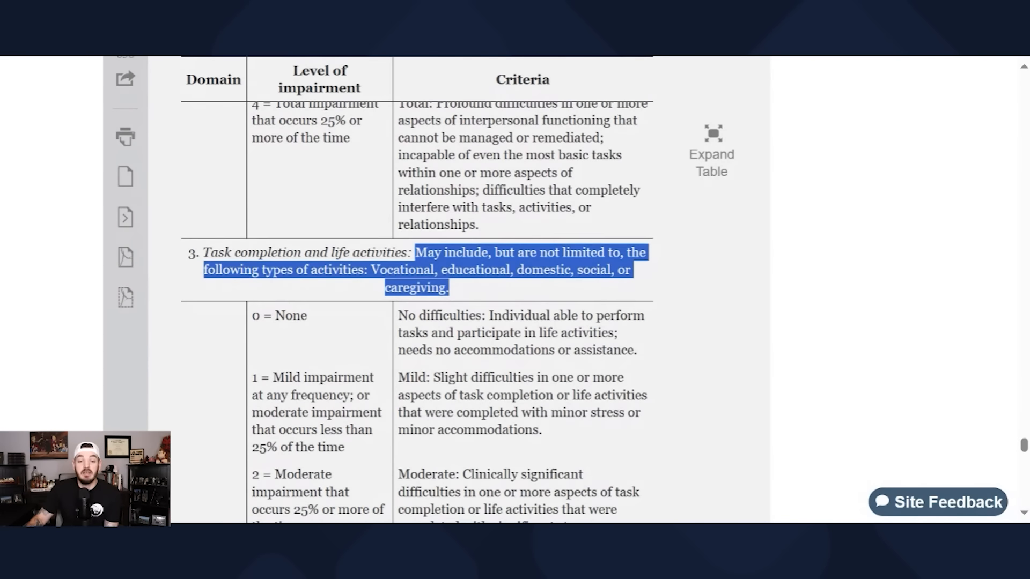
# Step: Highlight the Navigating environments examples through public transportation, then move on to Self-care
pyautogui.scroll(-3)
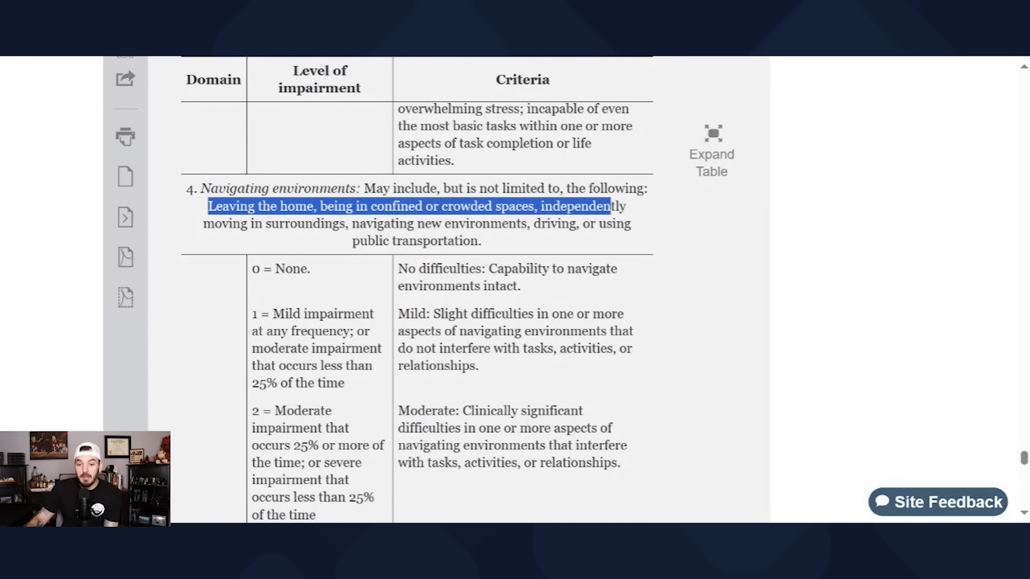
pyautogui.moveTo(609, 206); pyautogui.dragTo(443, 223)
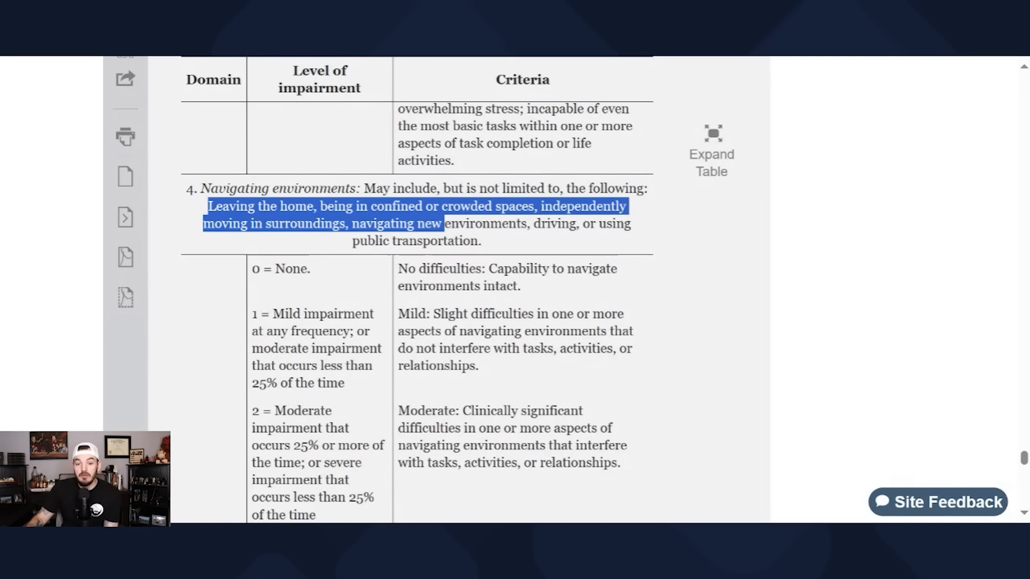
pyautogui.moveTo(443, 223); pyautogui.dragTo(604, 223)
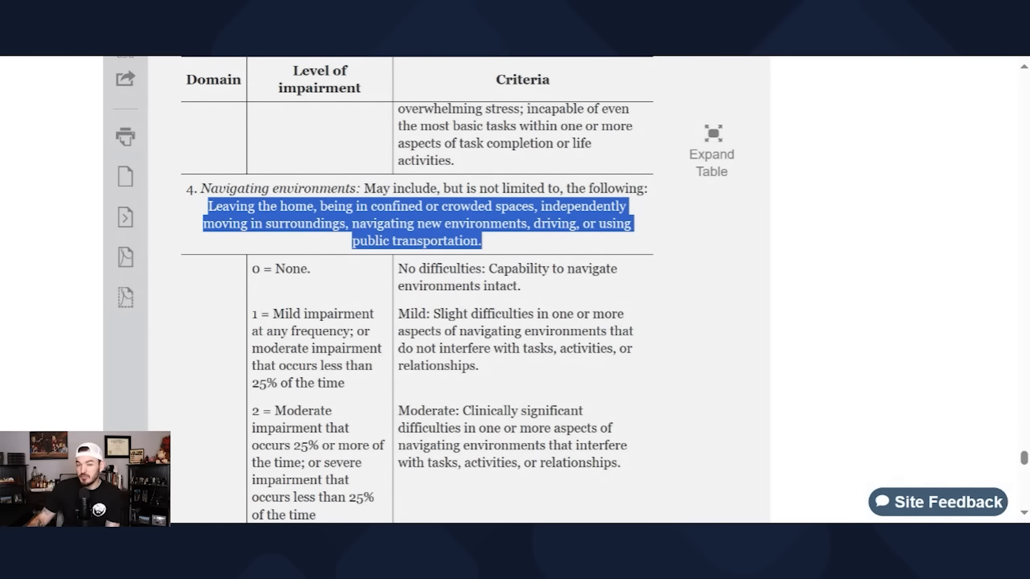
pyautogui.click(438, 255)
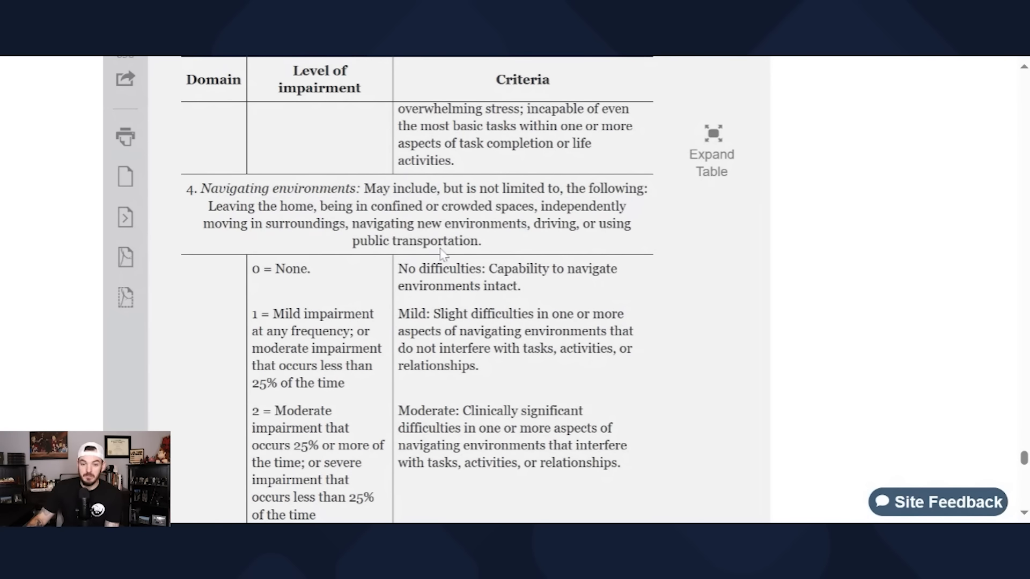
pyautogui.scroll(-3)
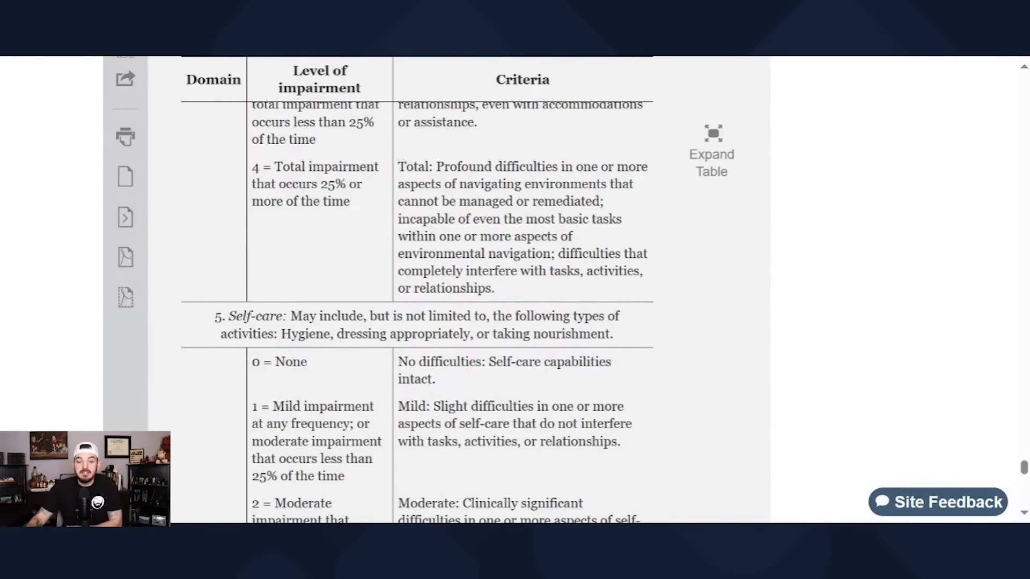
# Step: Highlight the Self-care examples of hygiene, dressing appropriately and taking nourishment, then return to the task completion levels
pyautogui.doubleClick(256, 316)
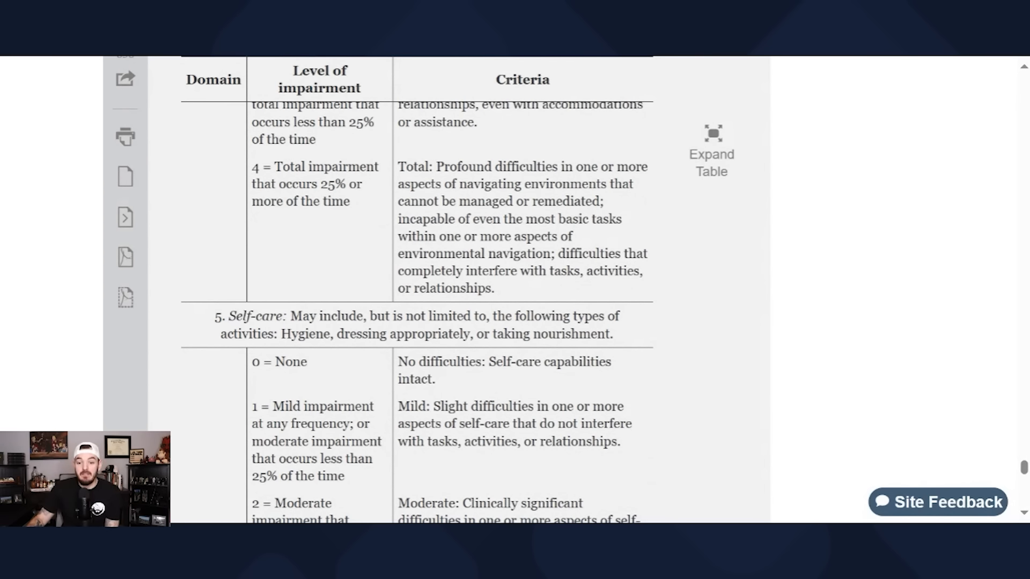
pyautogui.moveTo(281, 334); pyautogui.dragTo(406, 334)
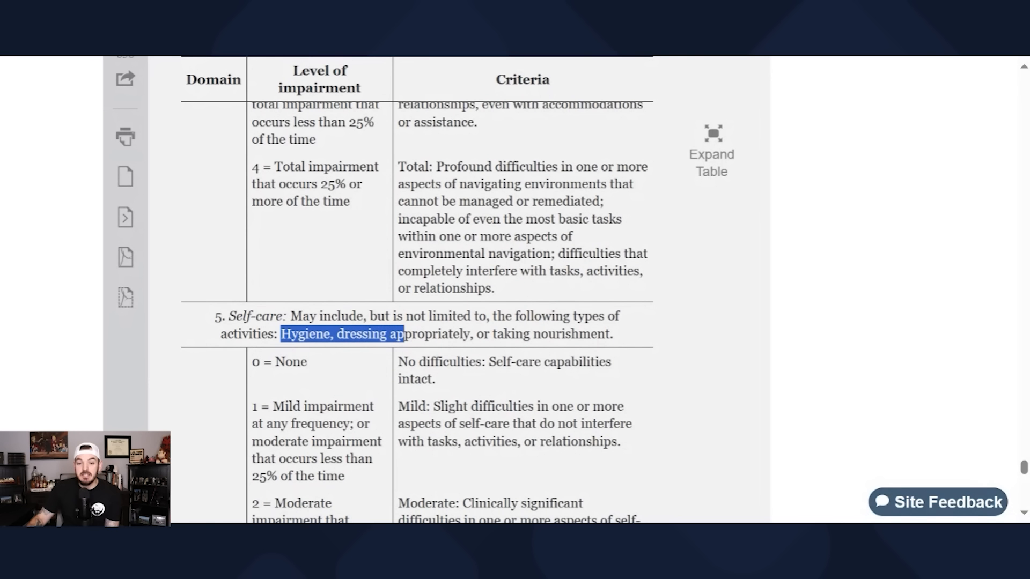
pyautogui.moveTo(405, 334); pyautogui.dragTo(611, 333)
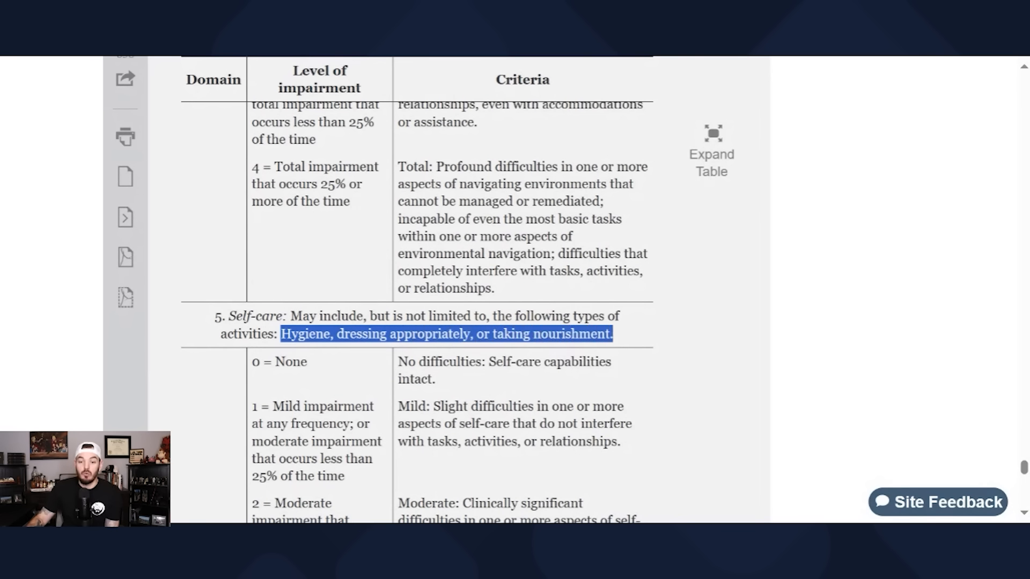
pyautogui.moveTo(626, 338)
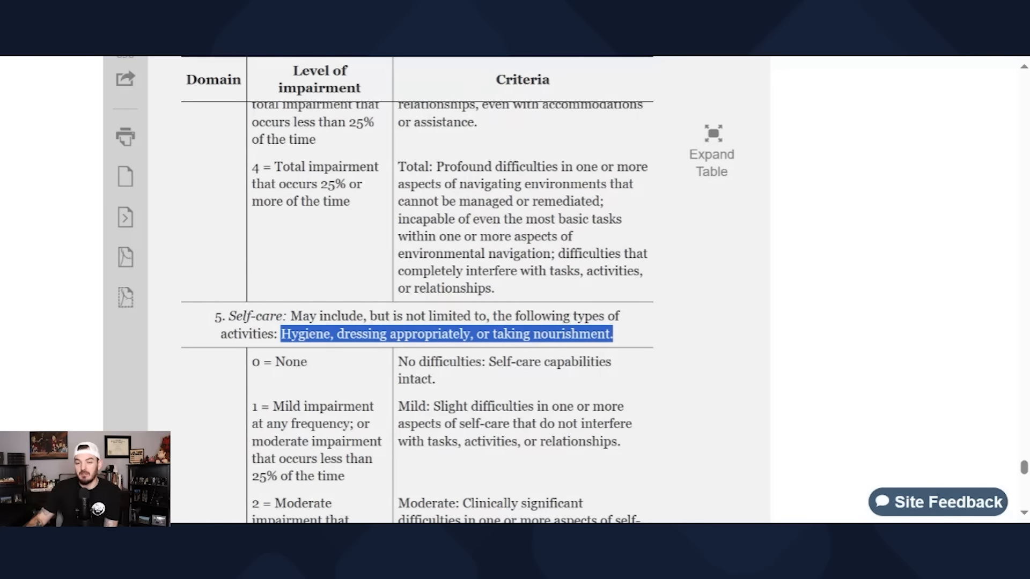
pyautogui.scroll(-3)
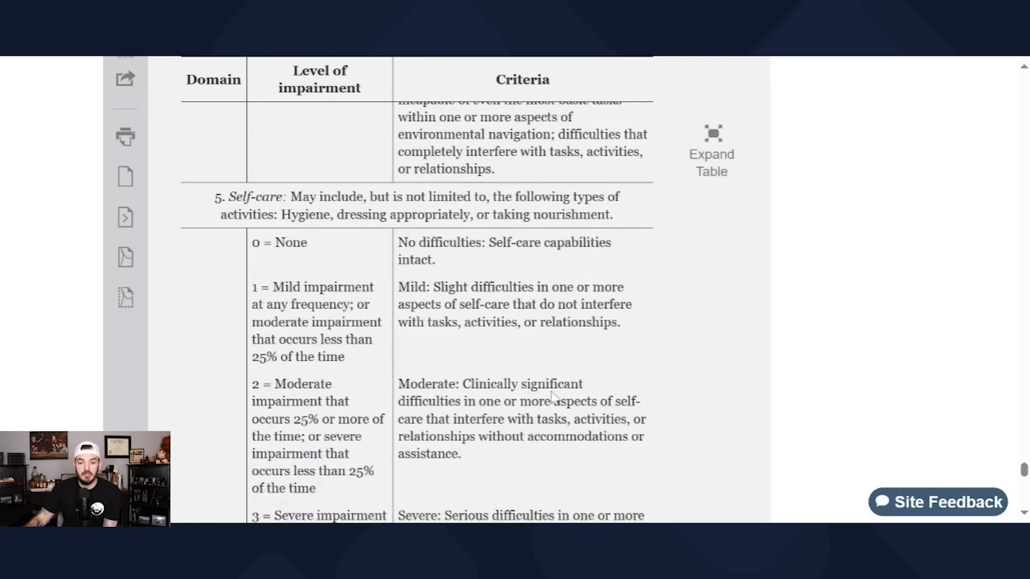
pyautogui.scroll(-3)
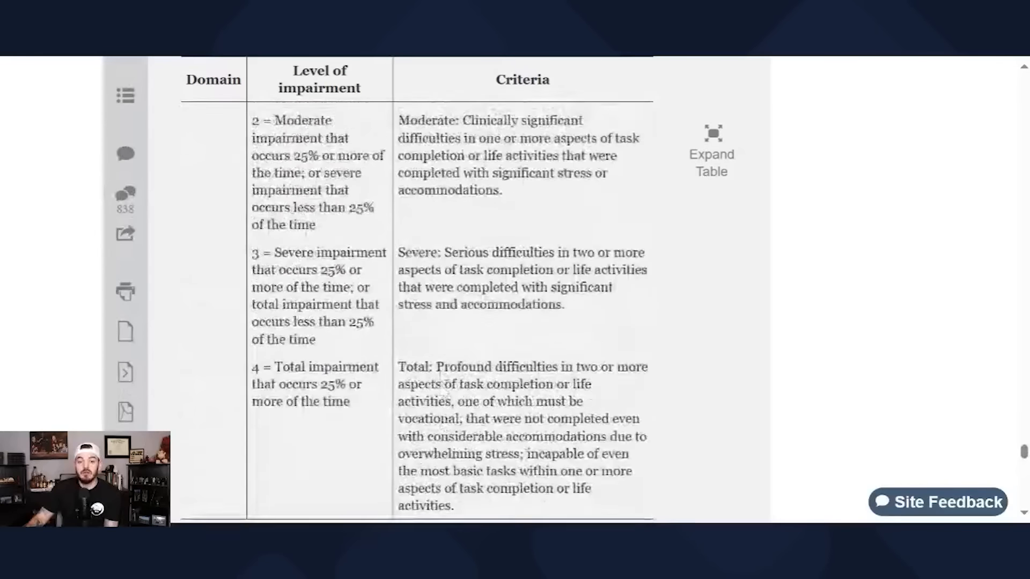
# Step: Reach the Cognition impairment levels and highlight 'less than 25% of the time' in level 2
pyautogui.scroll(-3)
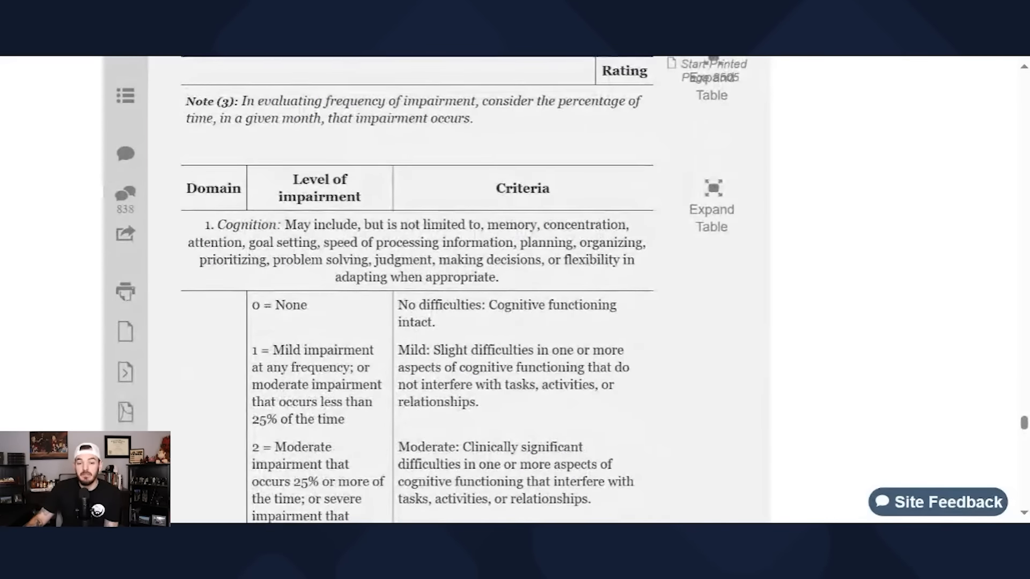
pyautogui.scroll(-3)
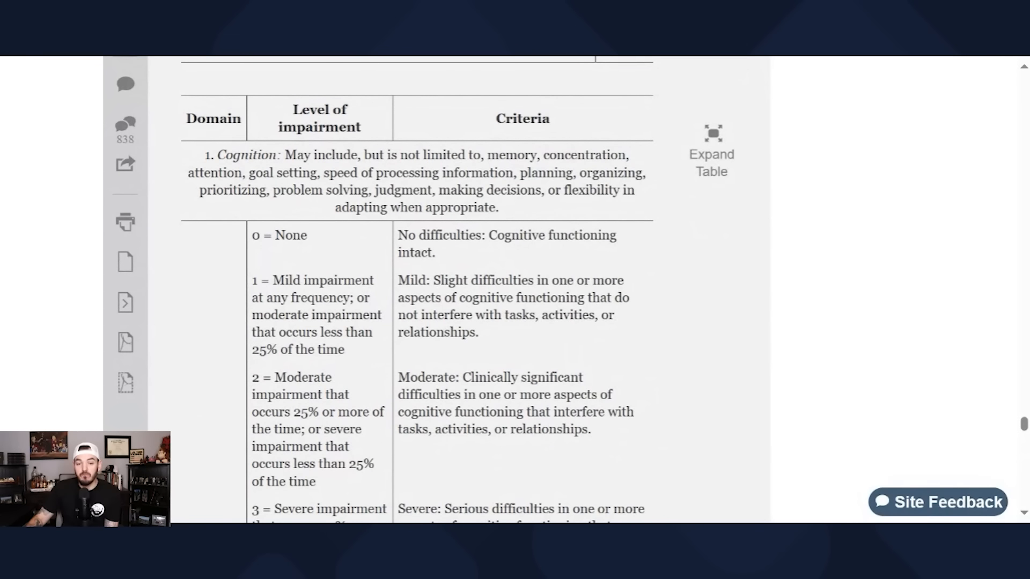
pyautogui.moveTo(313, 241)
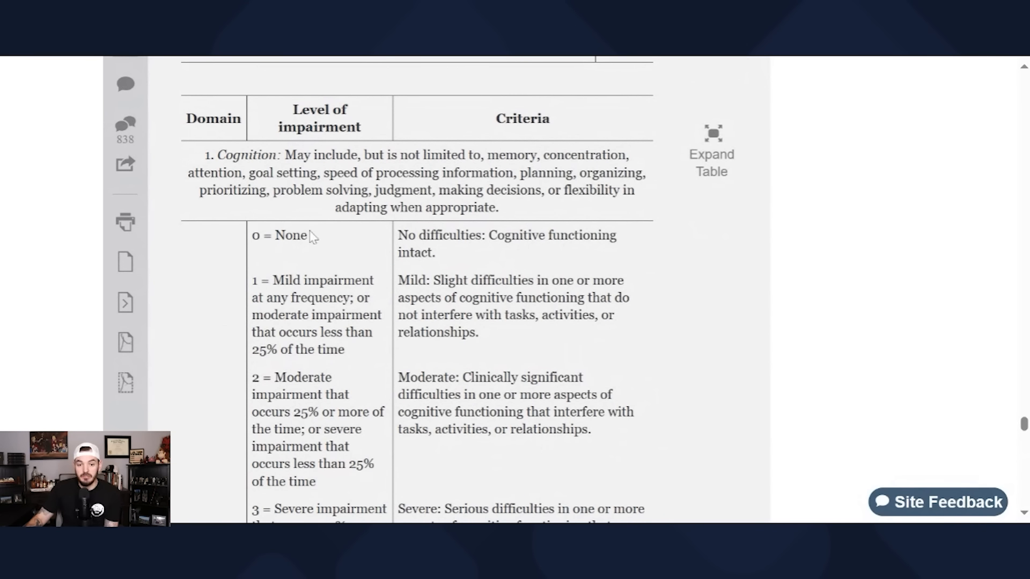
pyautogui.doubleClick(268, 281)
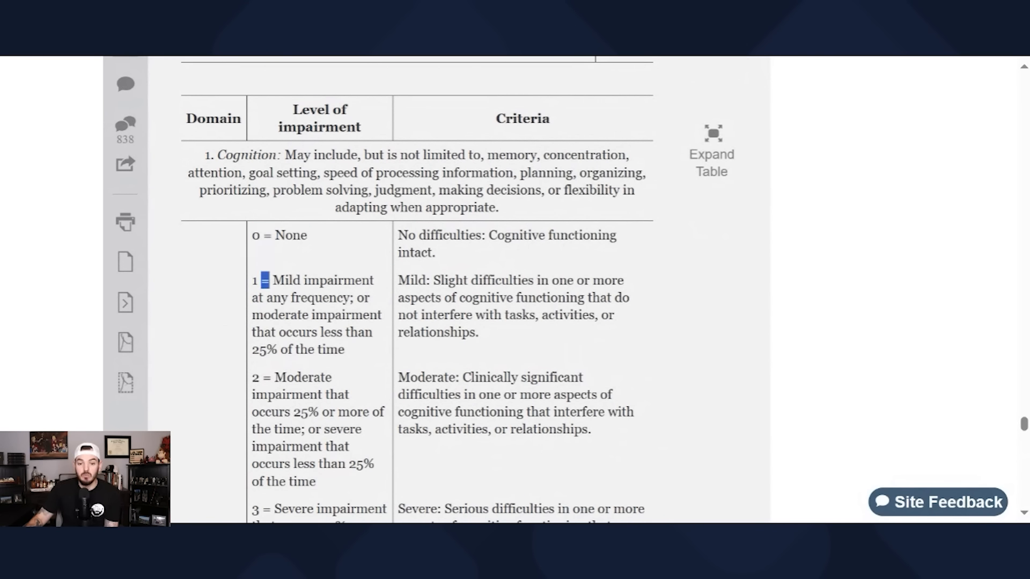
pyautogui.scroll(-3)
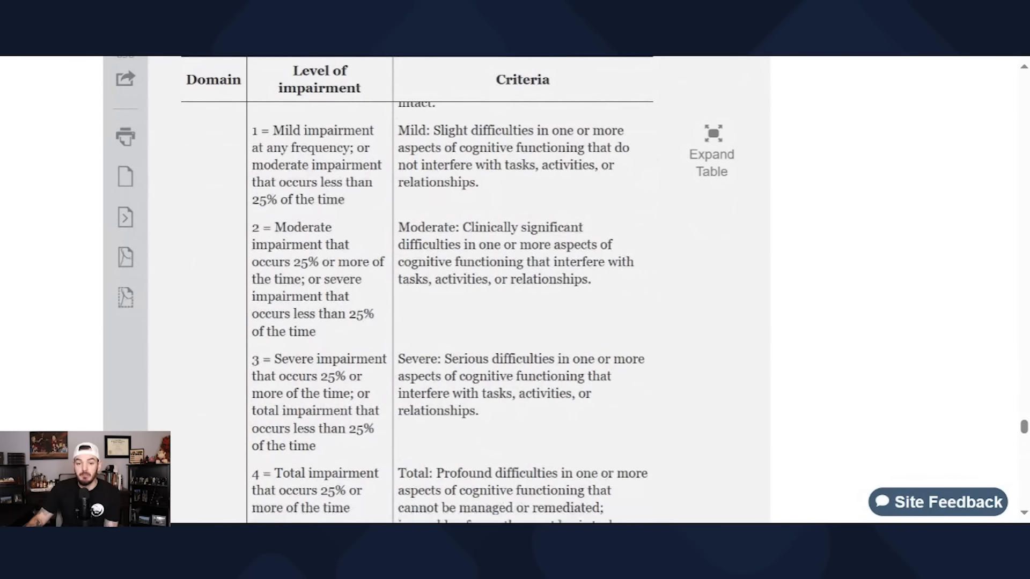
pyautogui.scroll(-3)
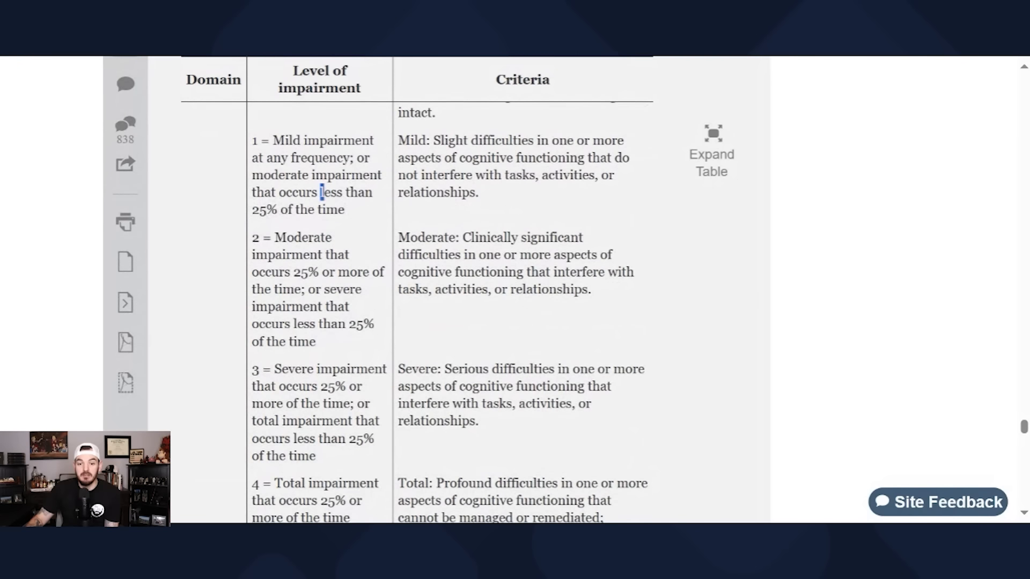
pyautogui.moveTo(322, 192); pyautogui.dragTo(352, 210)
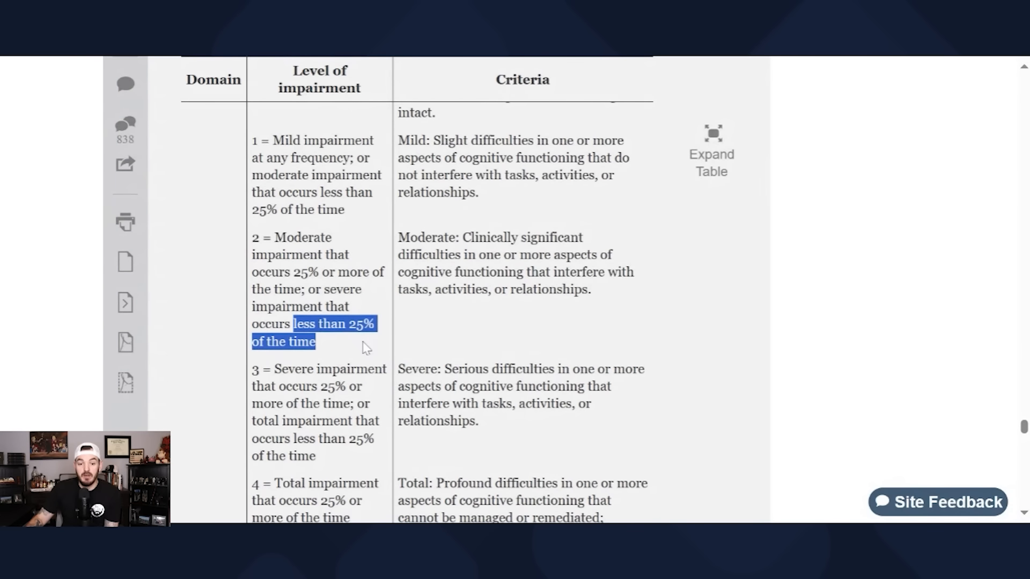
# Step: Highlight the severe level's frequency wording and the Total impairment label of level 4
pyautogui.scroll(-3)
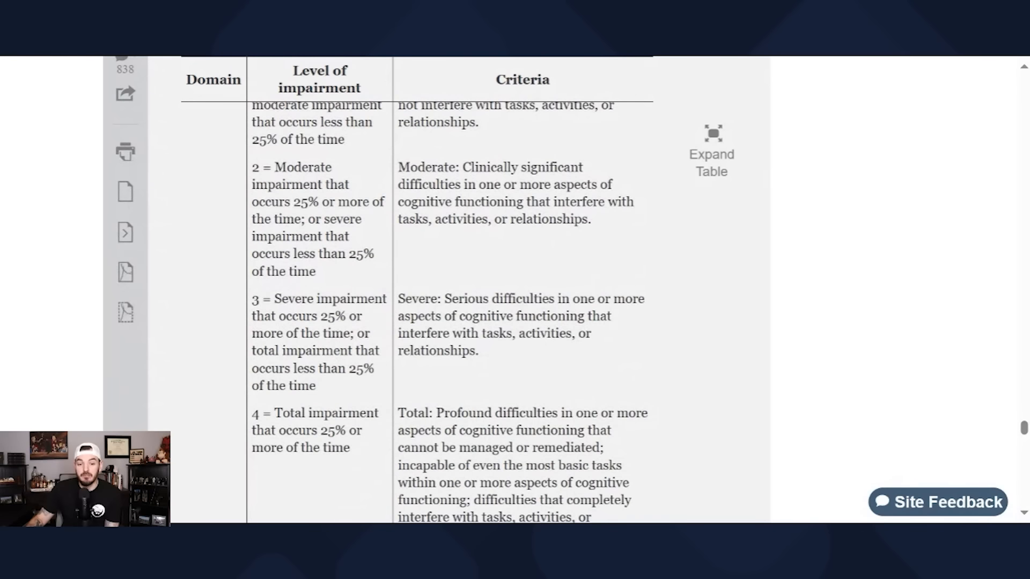
pyautogui.moveTo(322, 315); pyautogui.dragTo(332, 333)
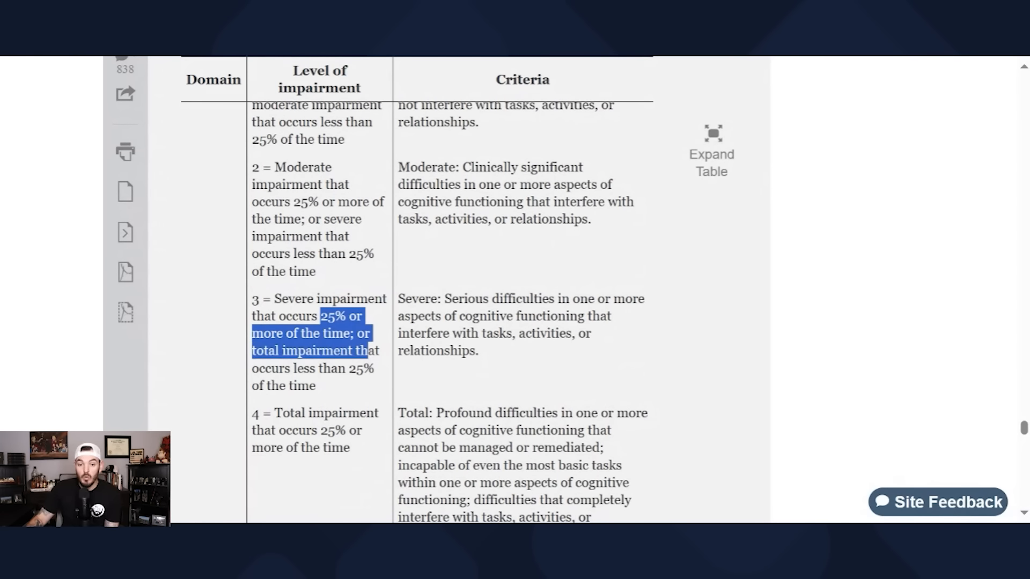
pyautogui.click(348, 396)
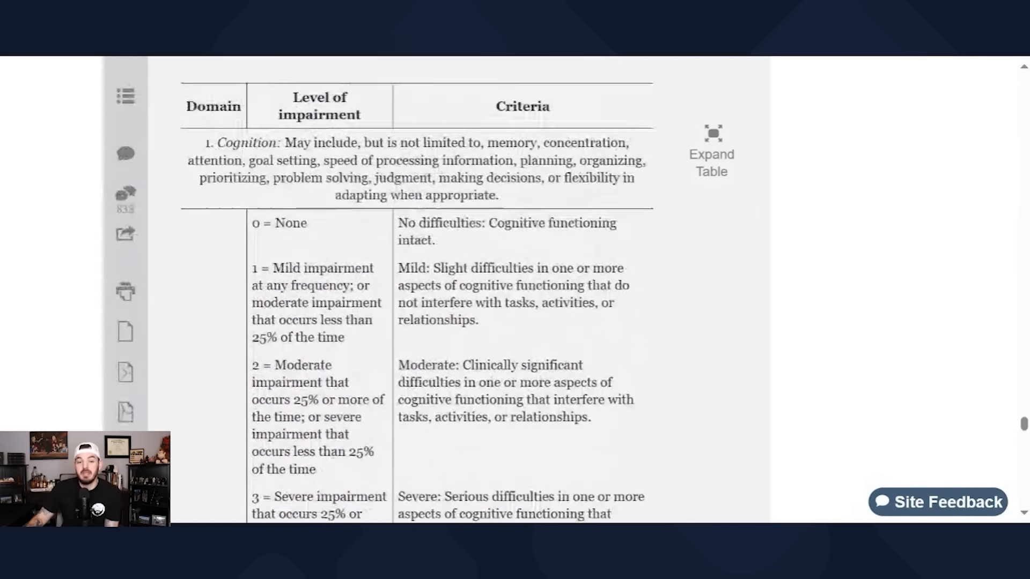
pyautogui.scroll(-3)
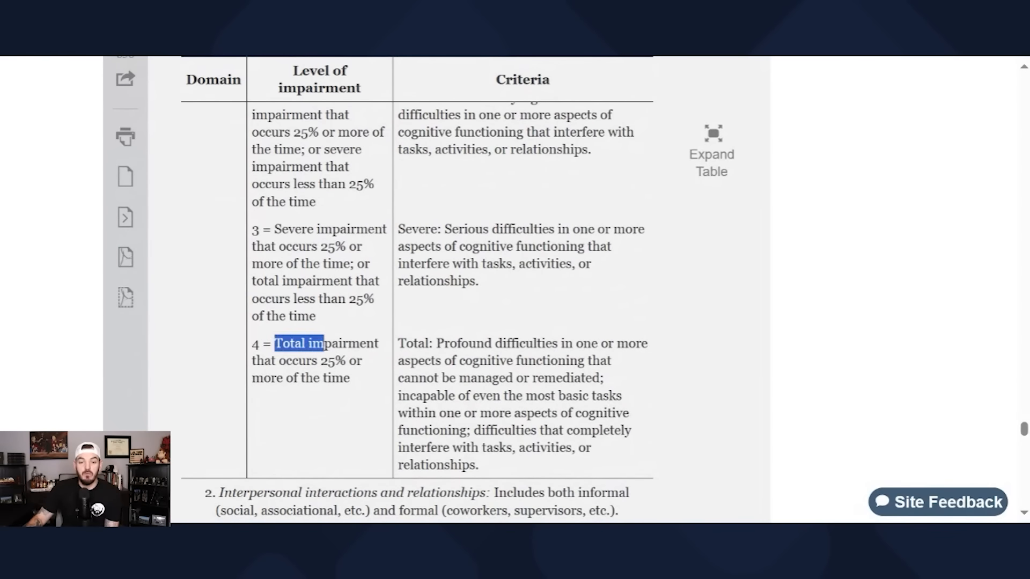
pyautogui.moveTo(316, 343); pyautogui.dragTo(365, 360)
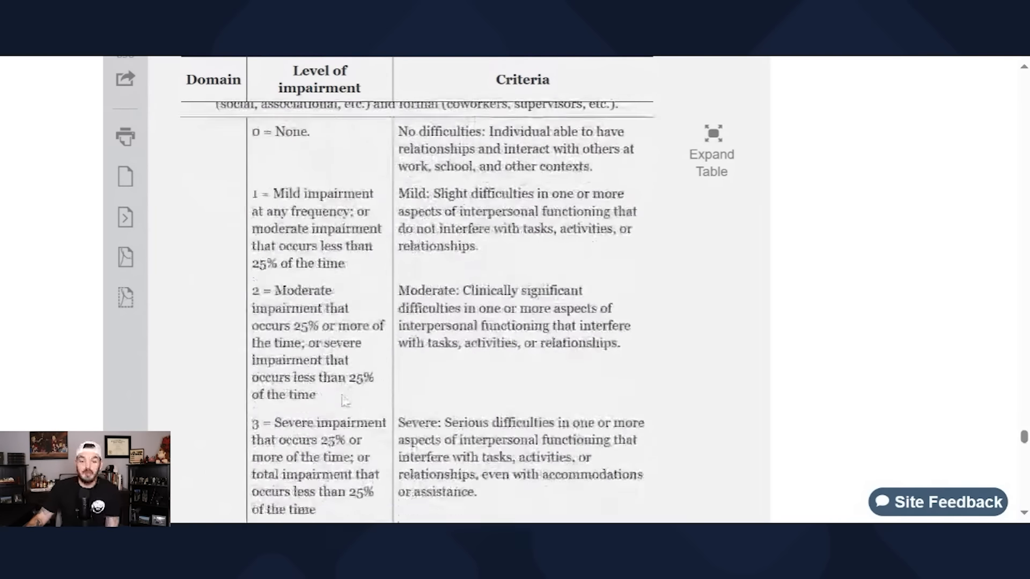
# Step: Scroll past the Self-care ratings back to the Cognition domain definition and its levels
pyautogui.scroll(-3)
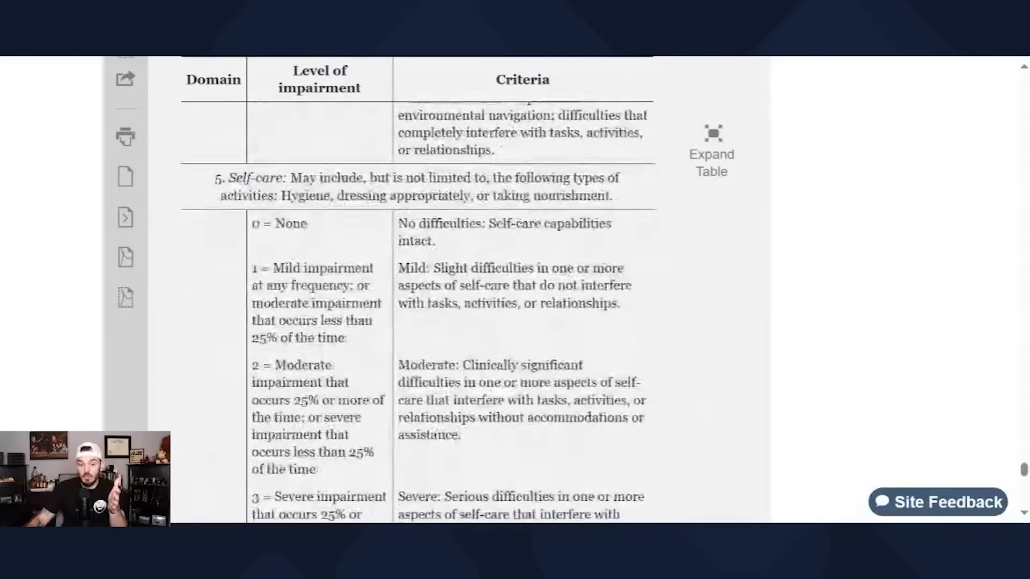
pyautogui.scroll(-3)
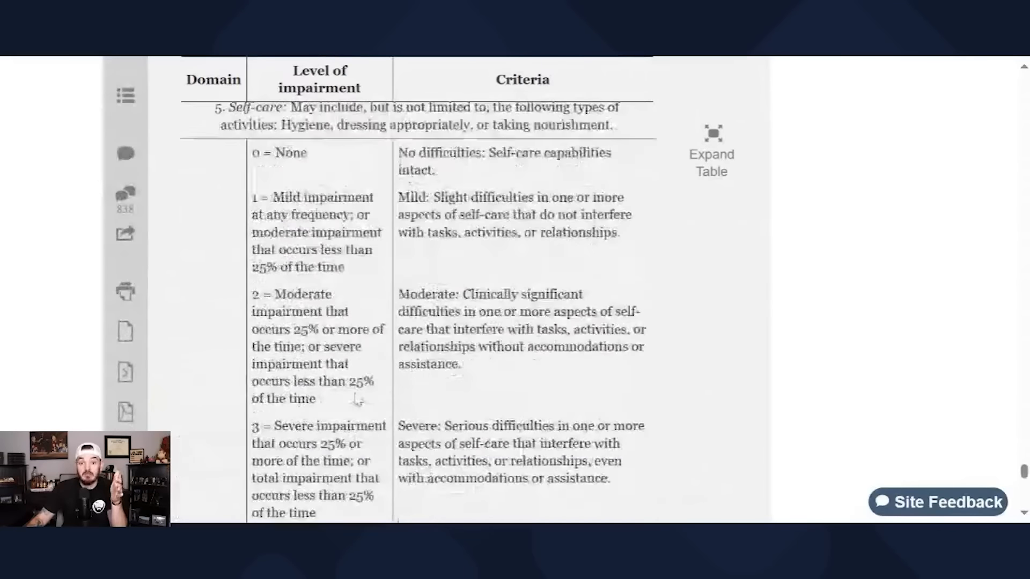
pyautogui.scroll(-3)
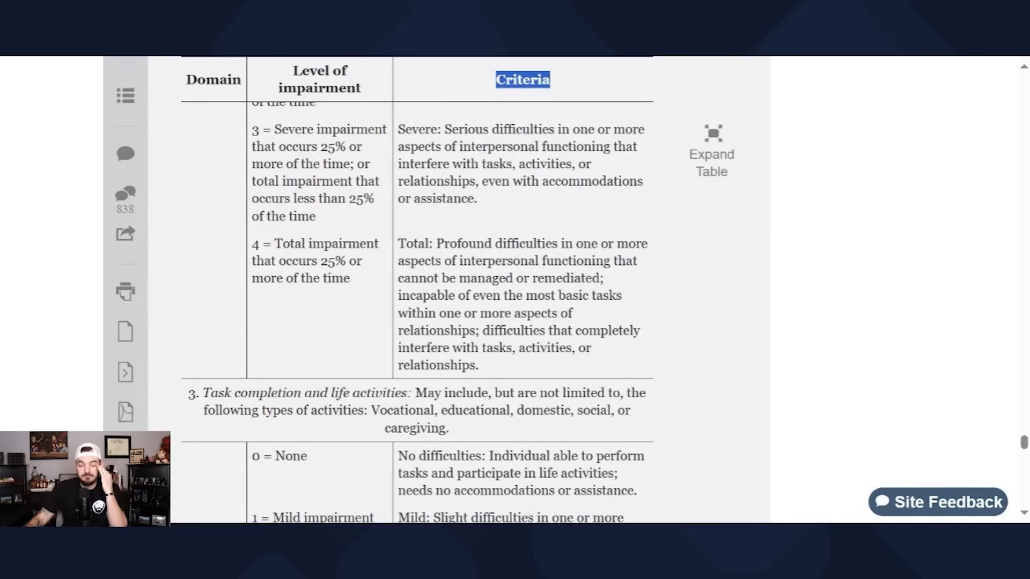
pyautogui.scroll(-3)
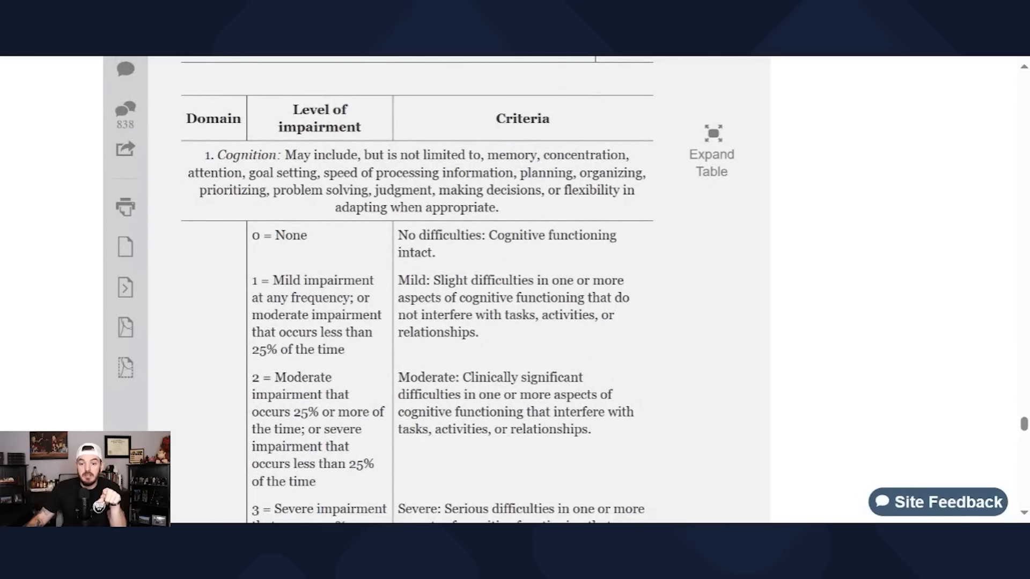
# Step: Highlight the Mild impairment label, 'aspects of cognitive functioning' and the Cognition examples list in turn
pyautogui.moveTo(435, 280); pyautogui.dragTo(479, 332)
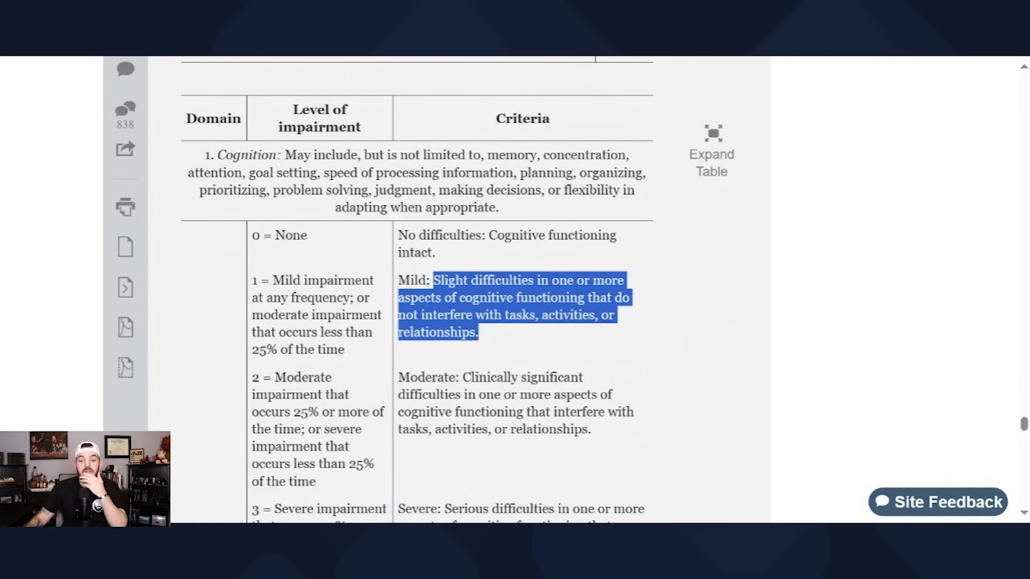
pyautogui.click(512, 343)
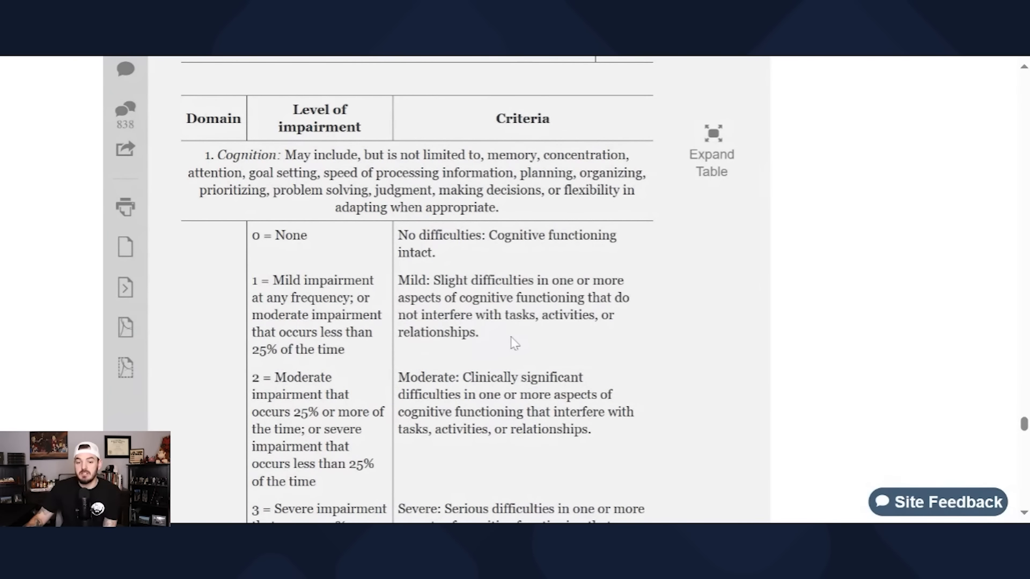
pyautogui.moveTo(258, 280); pyautogui.dragTo(334, 280)
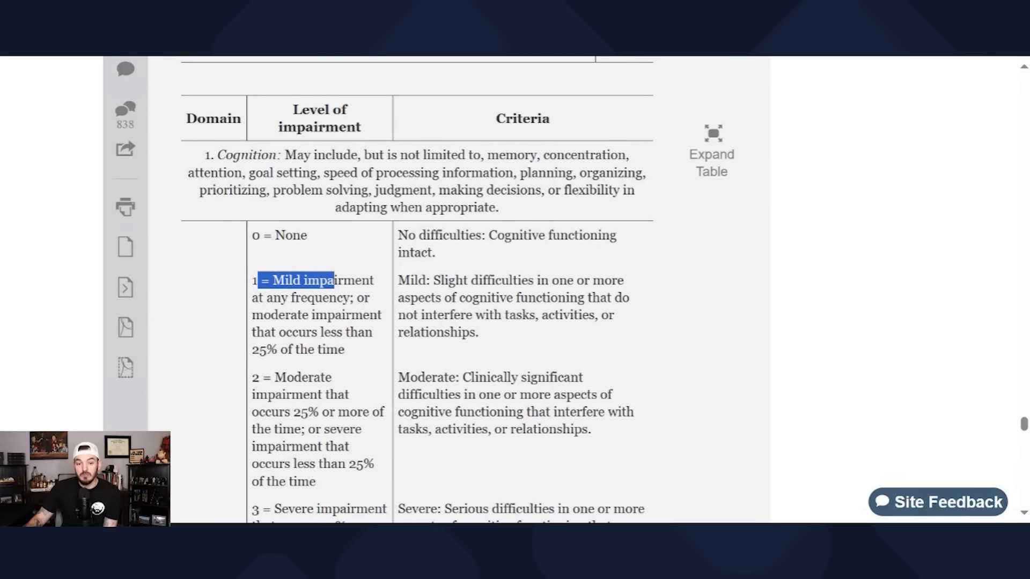
pyautogui.click(517, 346)
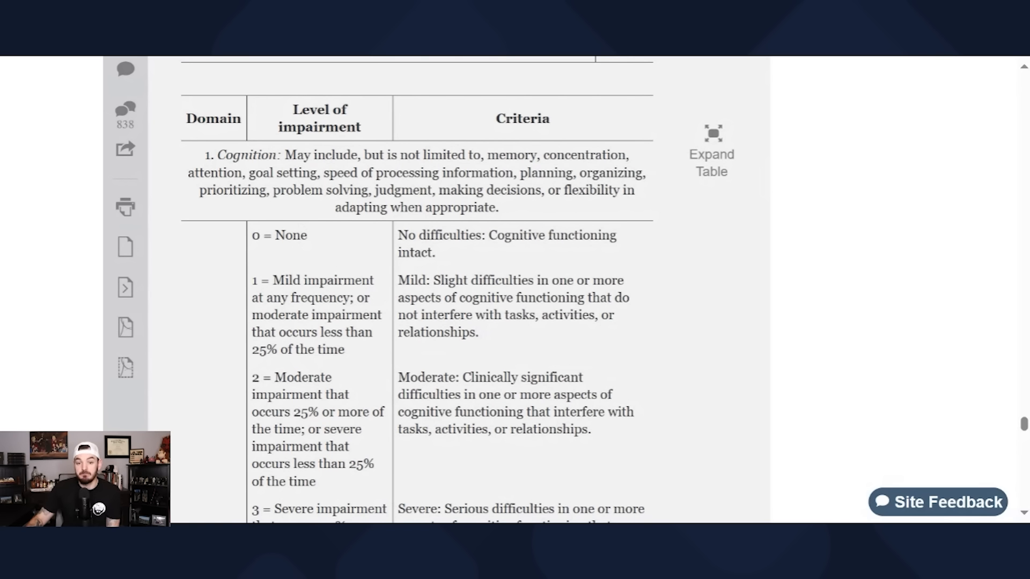
pyautogui.moveTo(433, 280); pyautogui.dragTo(624, 280)
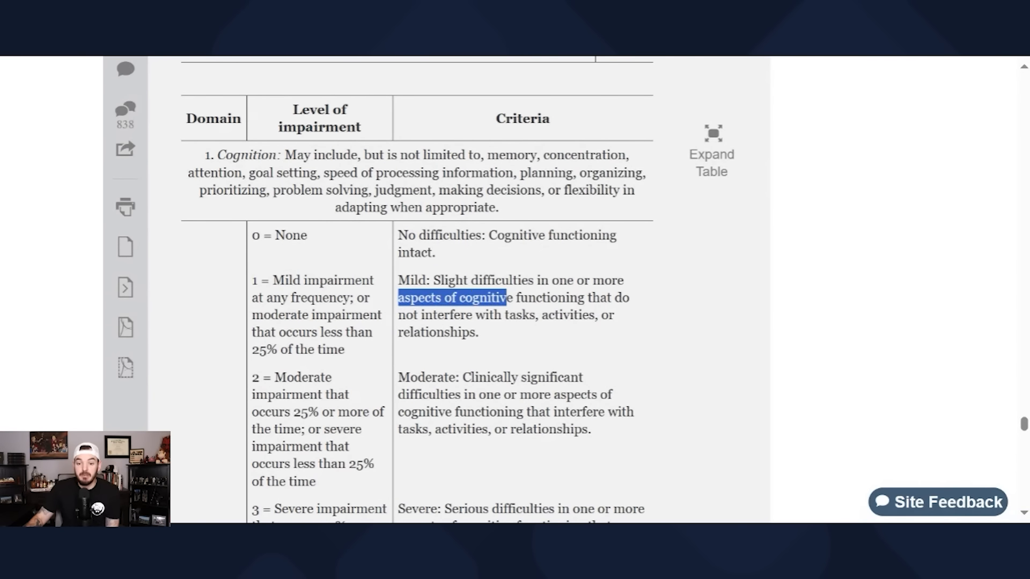
pyautogui.moveTo(508, 297); pyautogui.dragTo(584, 297)
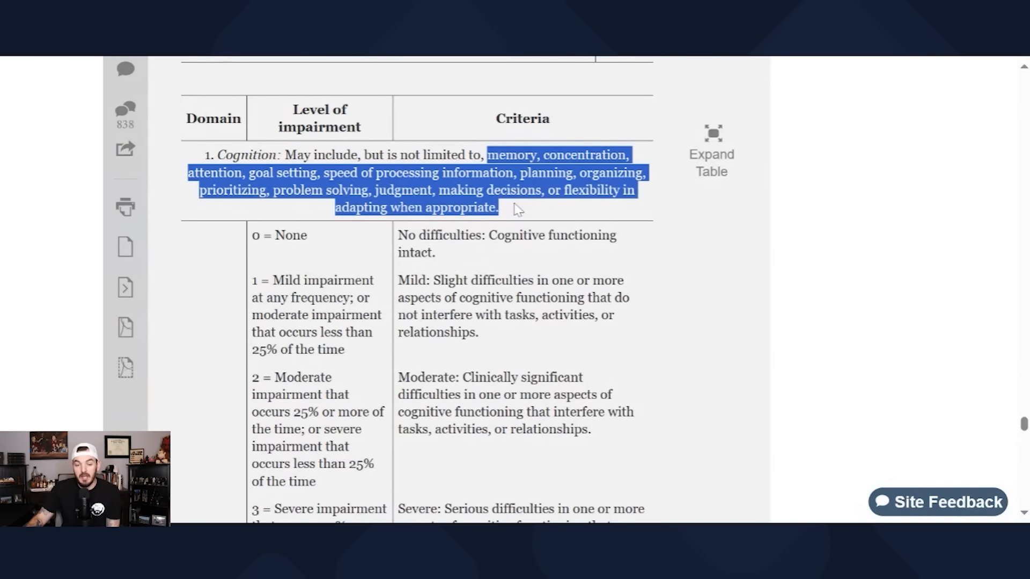
# Step: Highlight 'Clinically' in the moderate criteria, then move down to the interpersonal interactions row
pyautogui.scroll(-3)
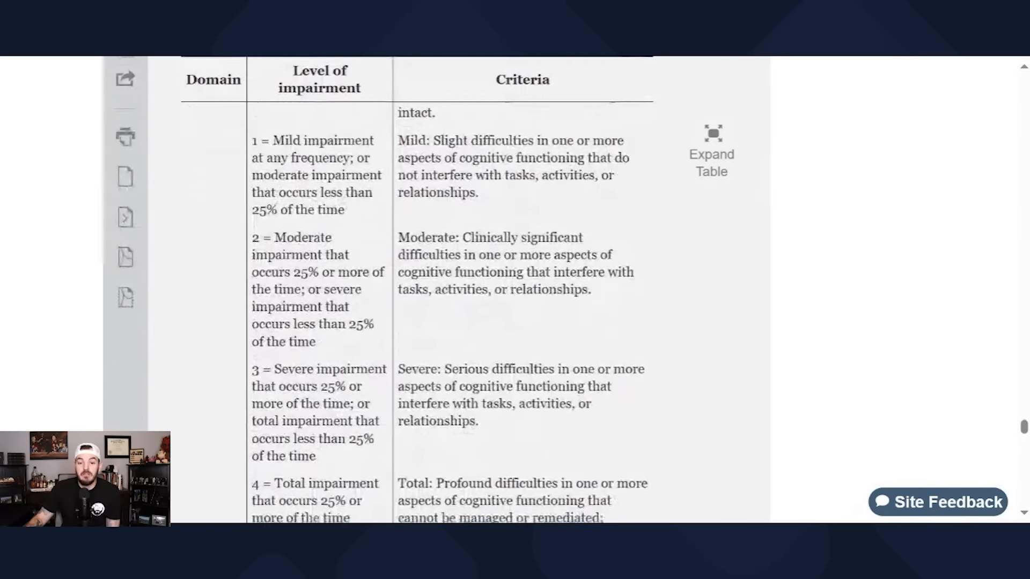
pyautogui.doubleClick(478, 237)
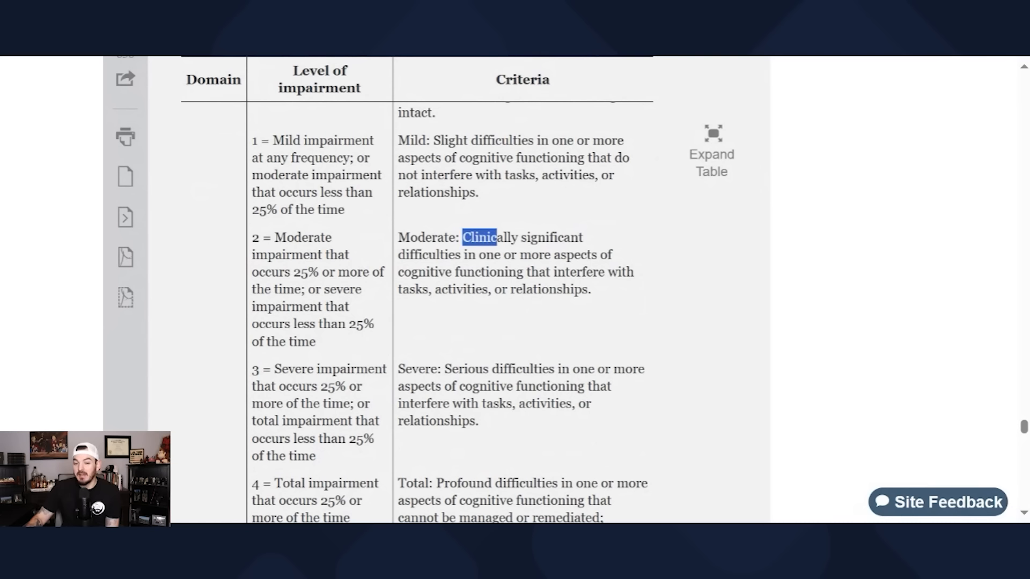
pyautogui.moveTo(464, 237); pyautogui.dragTo(591, 255)
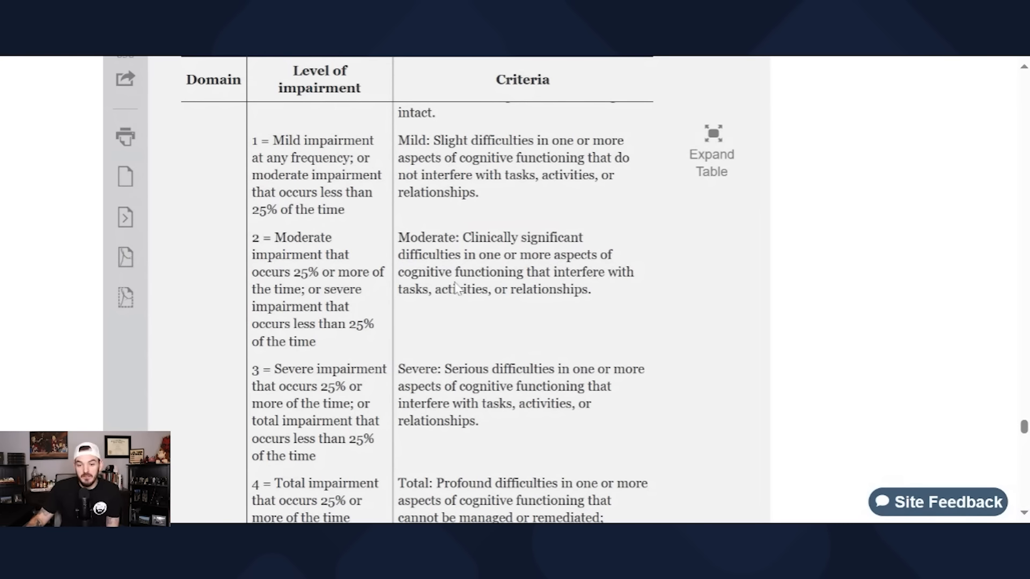
pyautogui.scroll(-3)
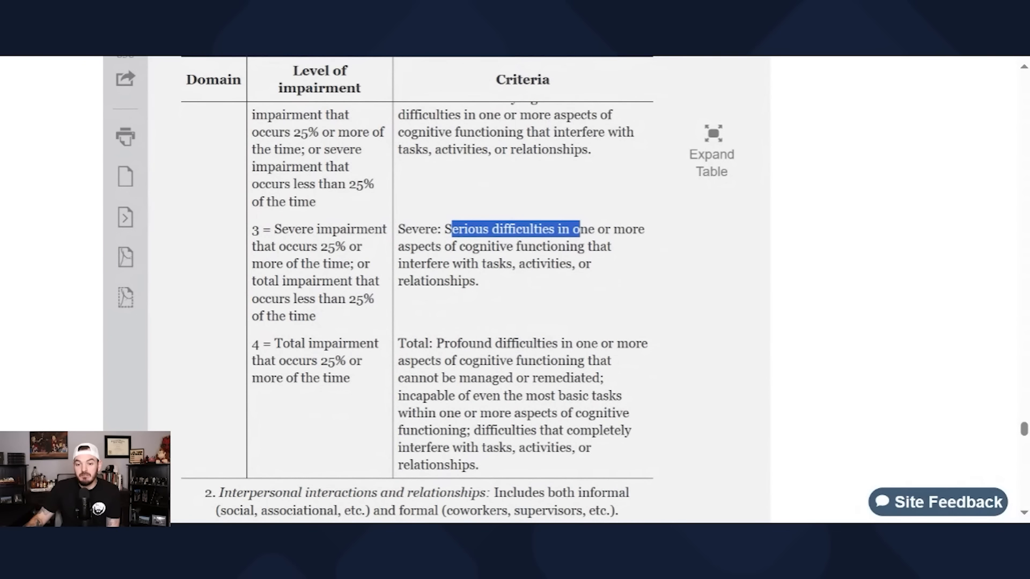
pyautogui.scroll(-3)
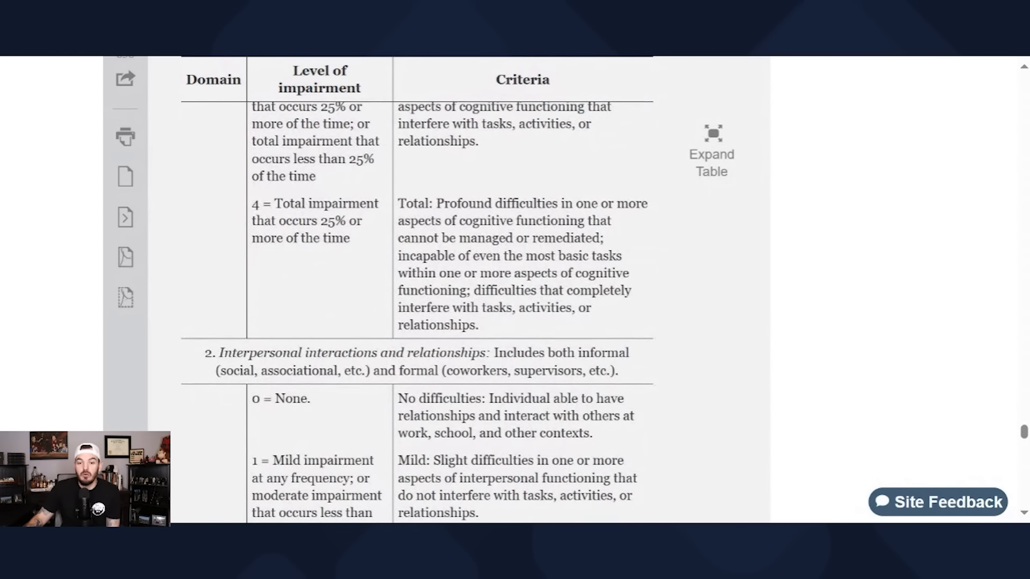
pyautogui.moveTo(436, 202); pyautogui.dragTo(637, 203)
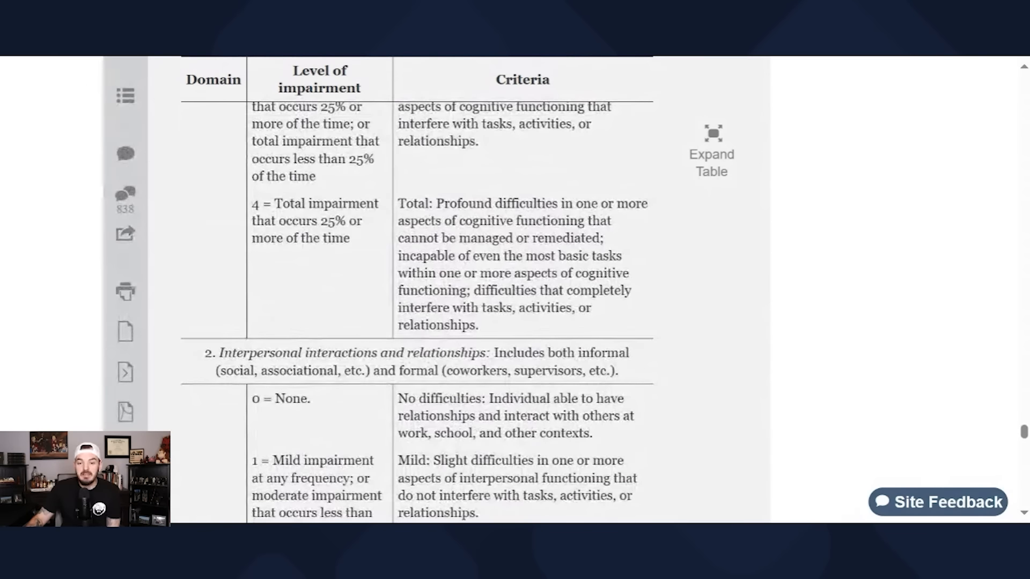
# Step: Highlight 'aspects of interpersonal functioning' in the mild criteria, then move to the task completion rows
pyautogui.scroll(-3)
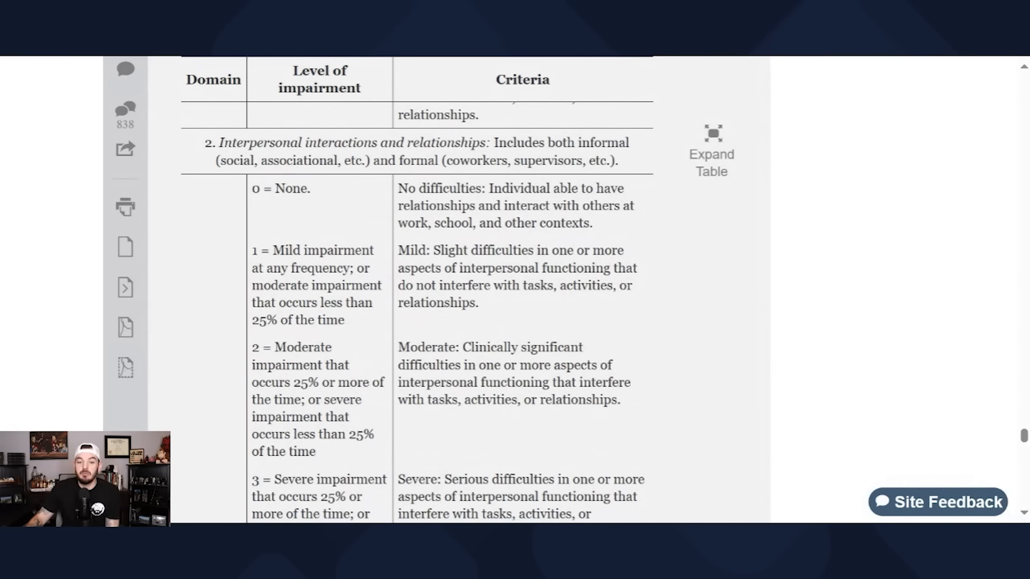
pyautogui.moveTo(434, 250); pyautogui.dragTo(572, 268)
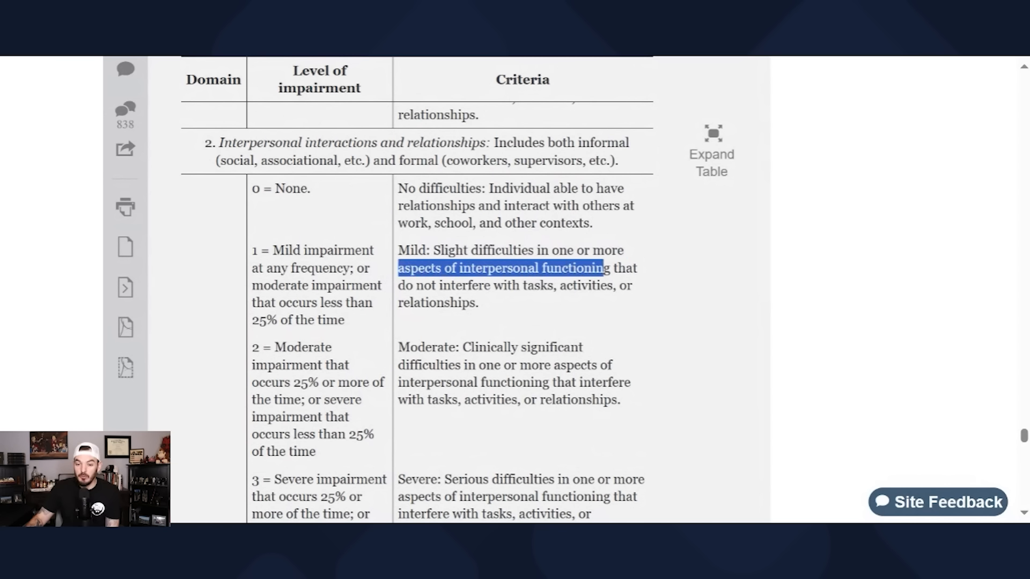
pyautogui.scroll(-3)
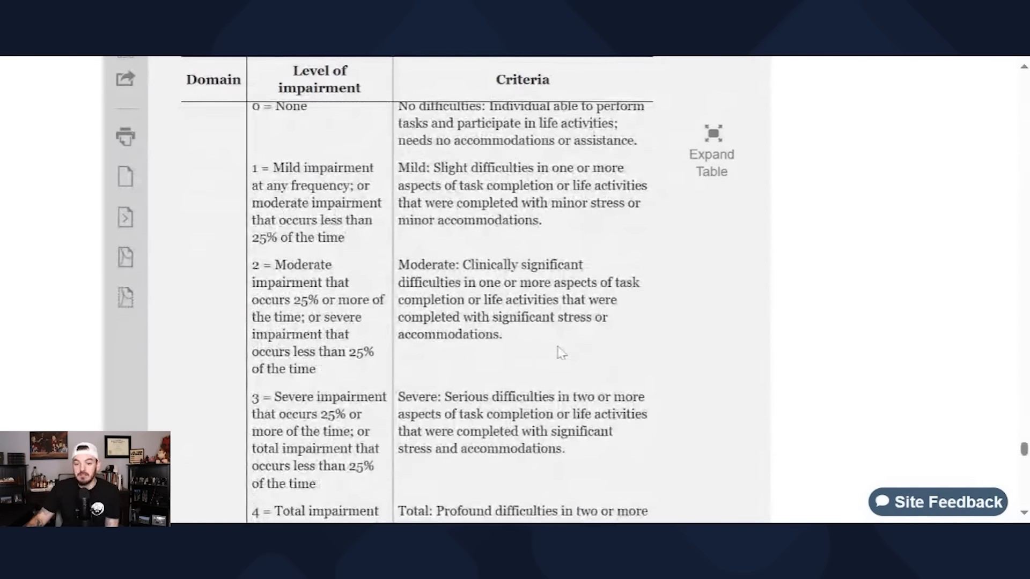